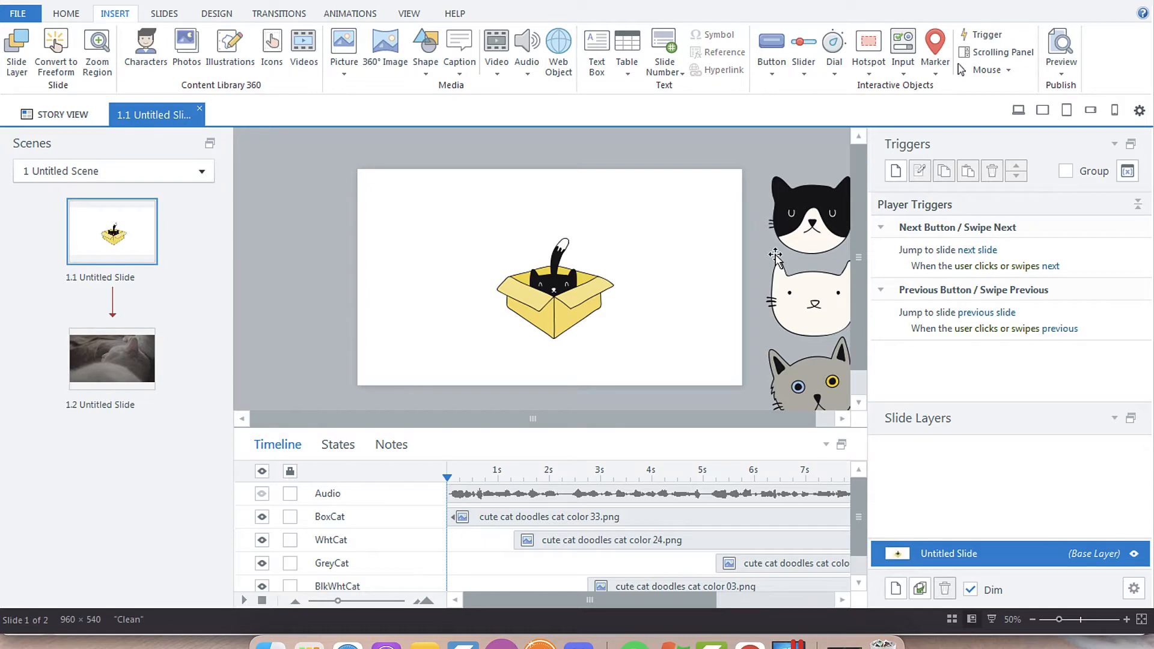
pyautogui.moveTo(323, 346)
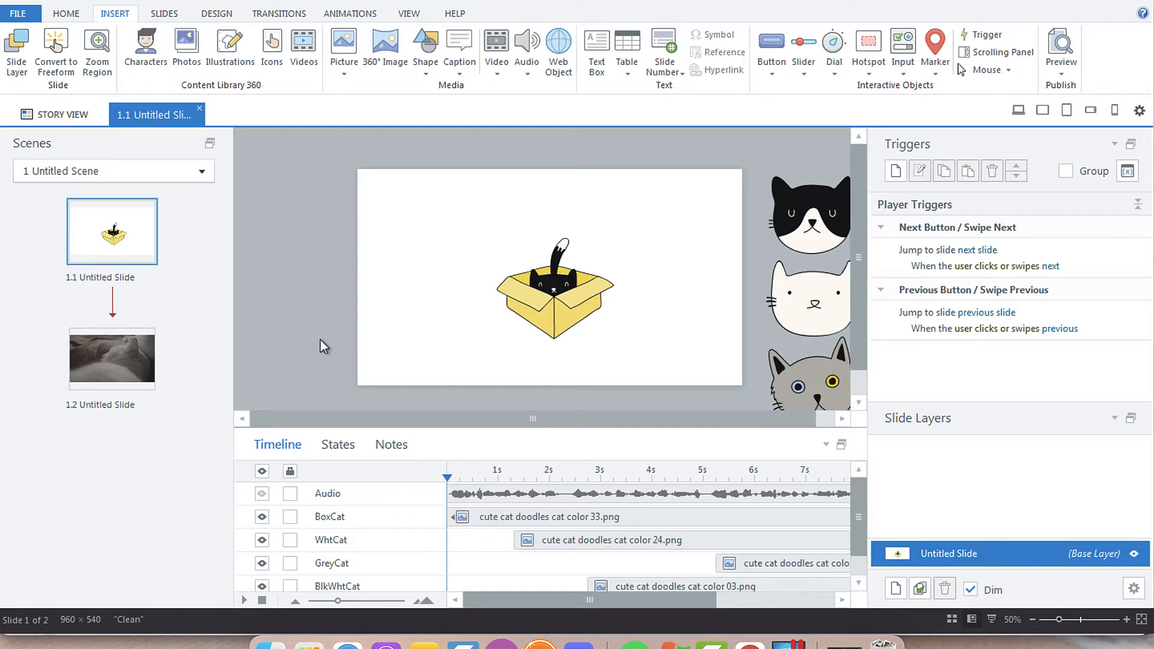
# Step: Select the cat-in-box (BoxCat) picture on the slide
pyautogui.click(555, 292)
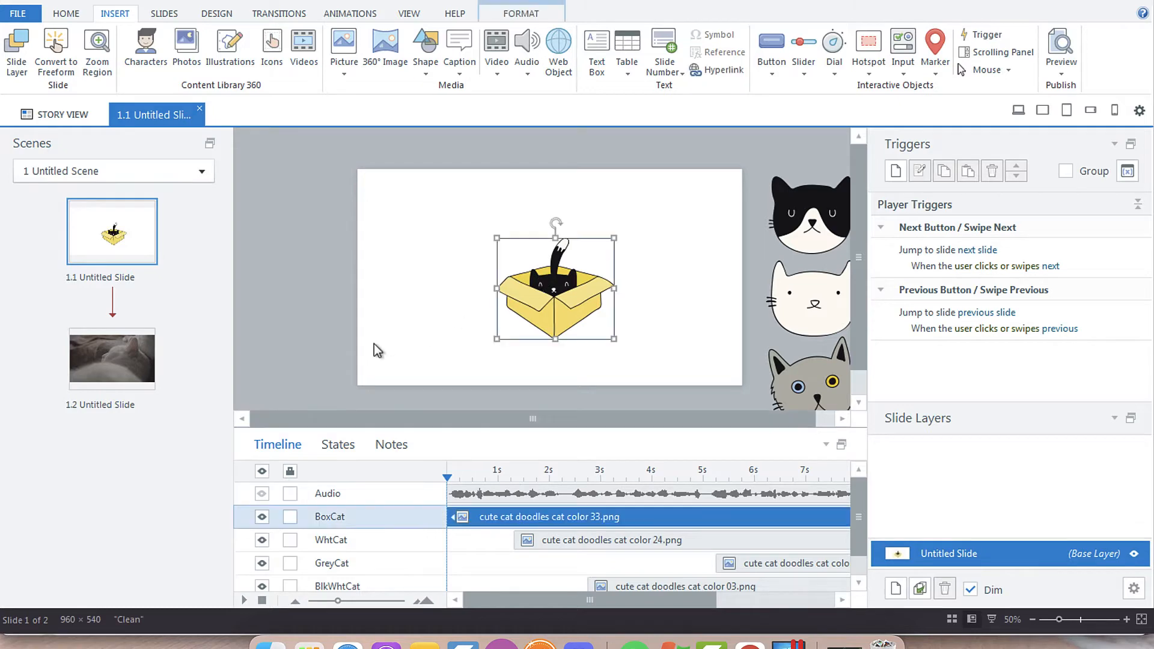
pyautogui.moveTo(452, 351)
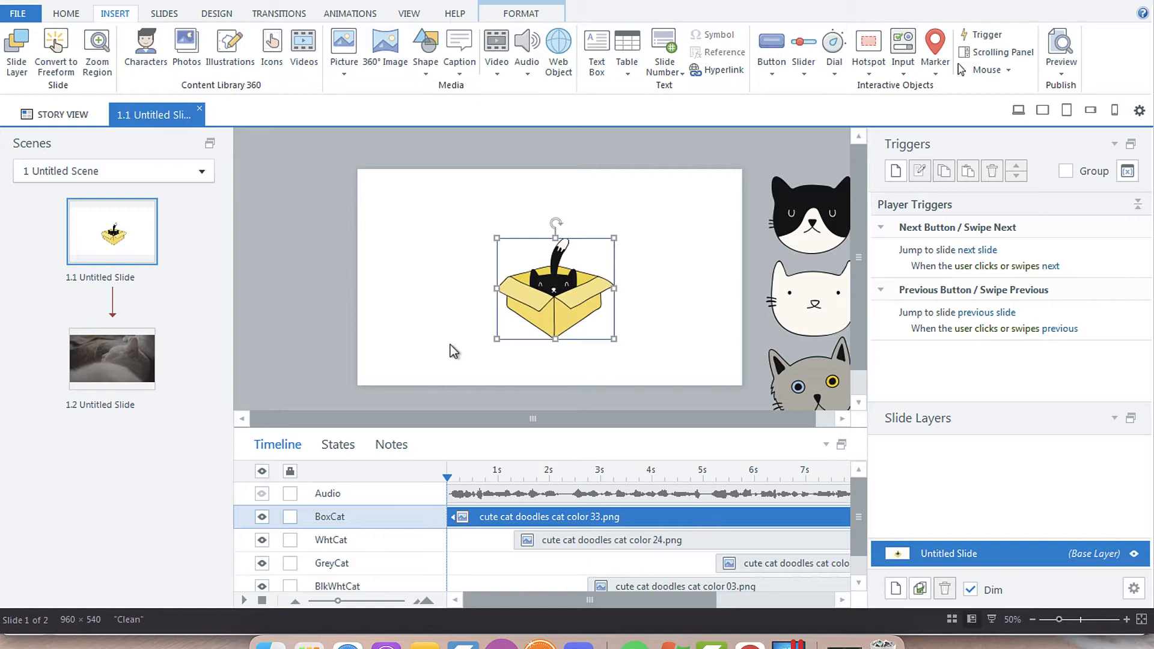
pyautogui.moveTo(437, 362)
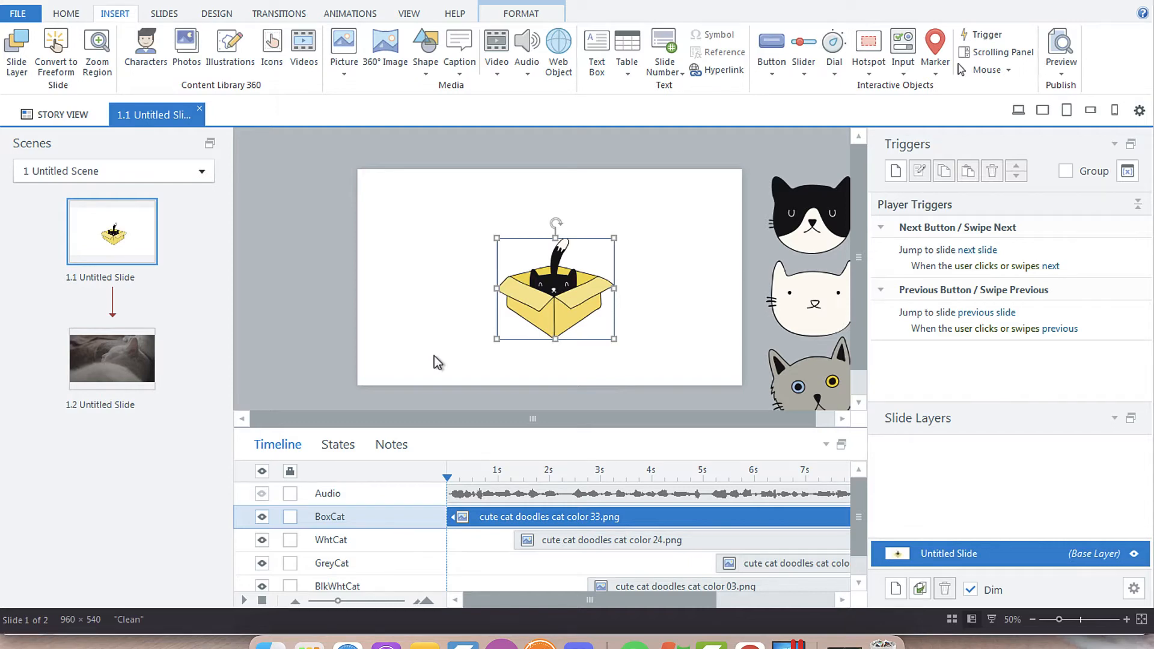
pyautogui.moveTo(558, 339)
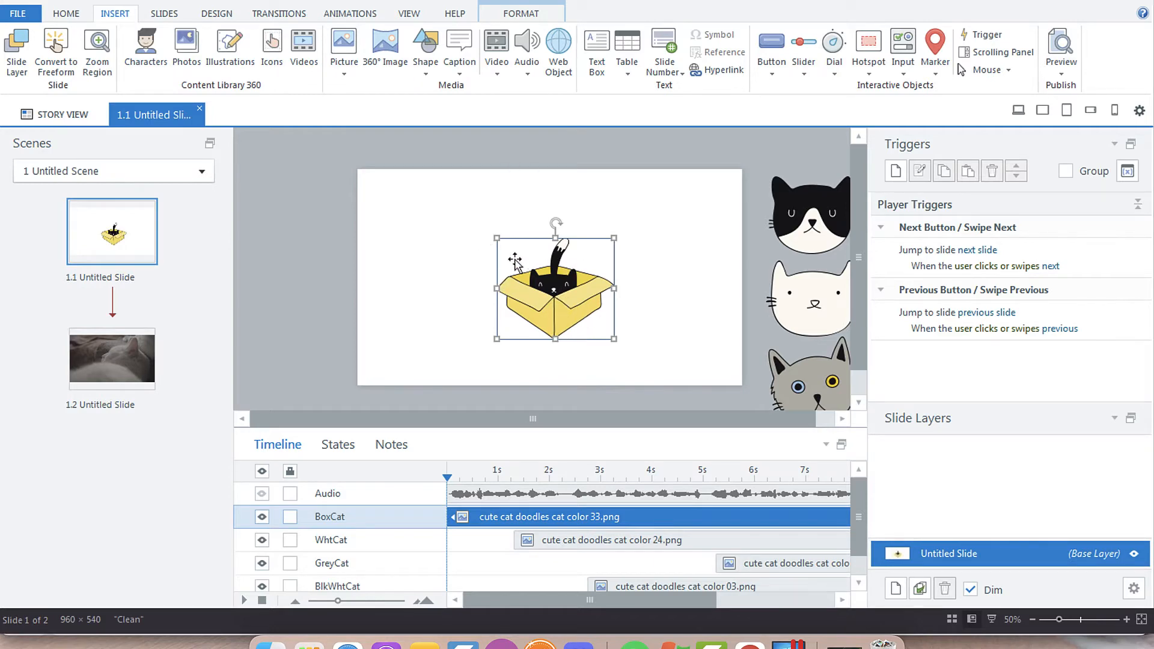
pyautogui.moveTo(328, 453)
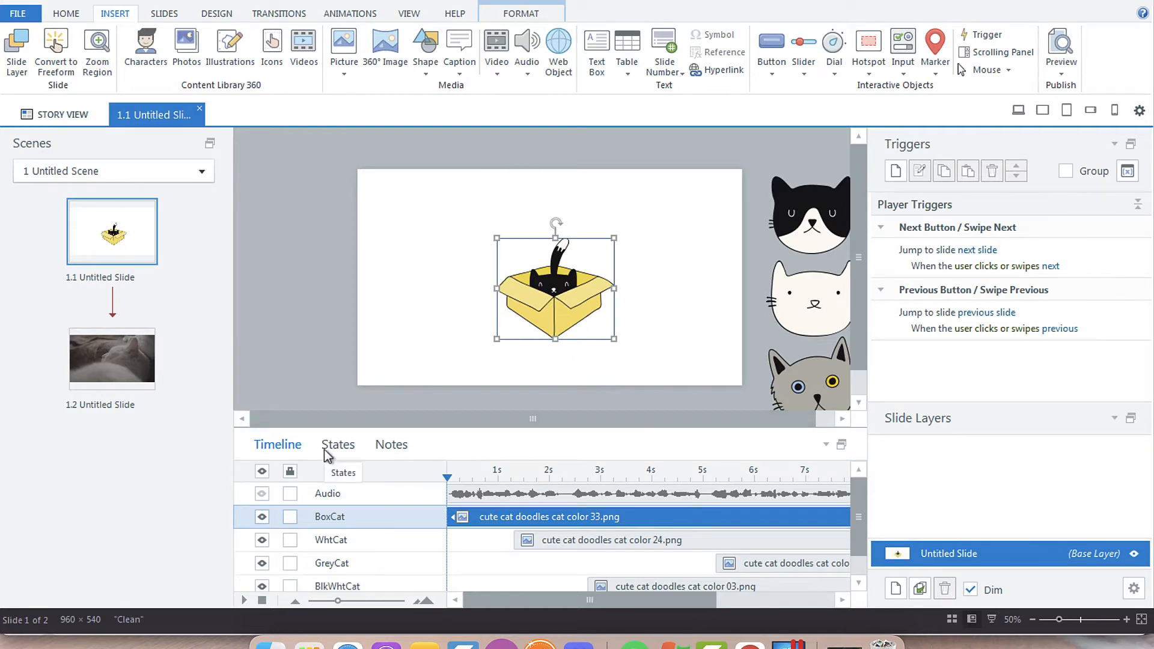
# Step: Add a built-in Hover state to the cat-in-box picture alongside Normal
pyautogui.click(337, 445)
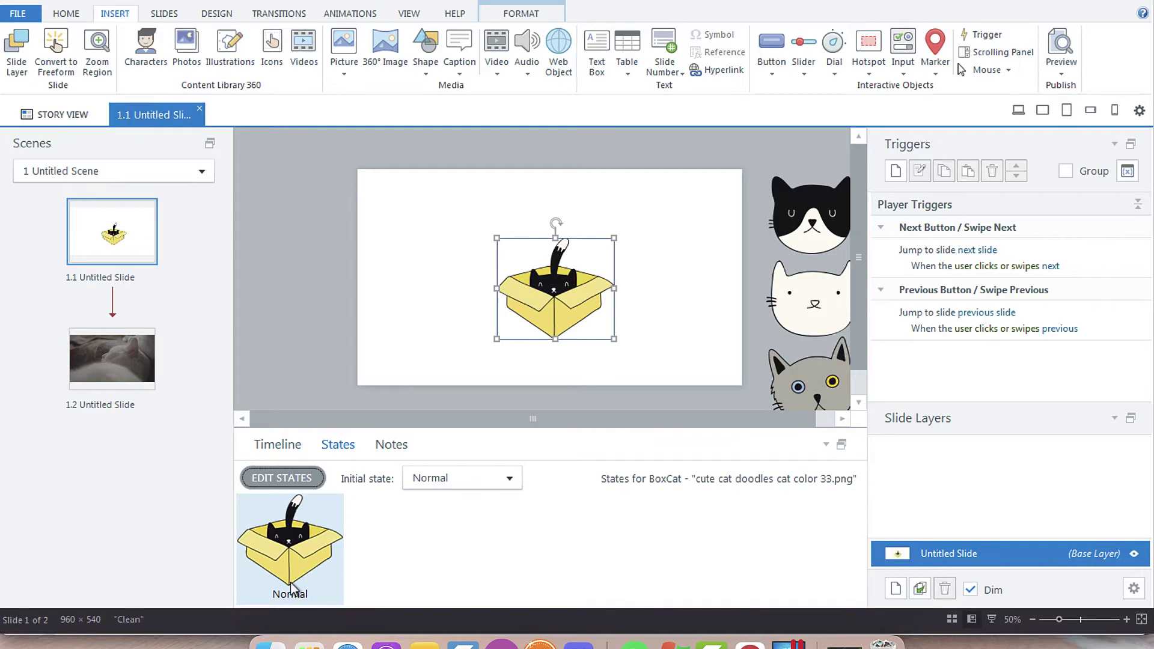
pyautogui.click(281, 479)
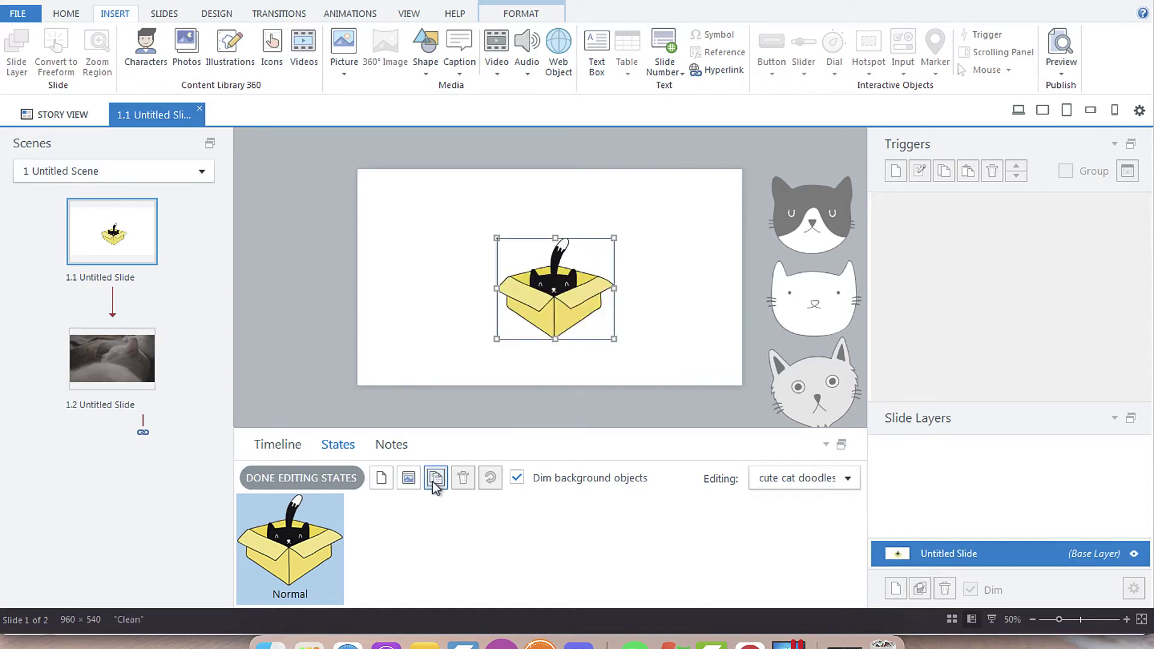
pyautogui.moveTo(382, 487)
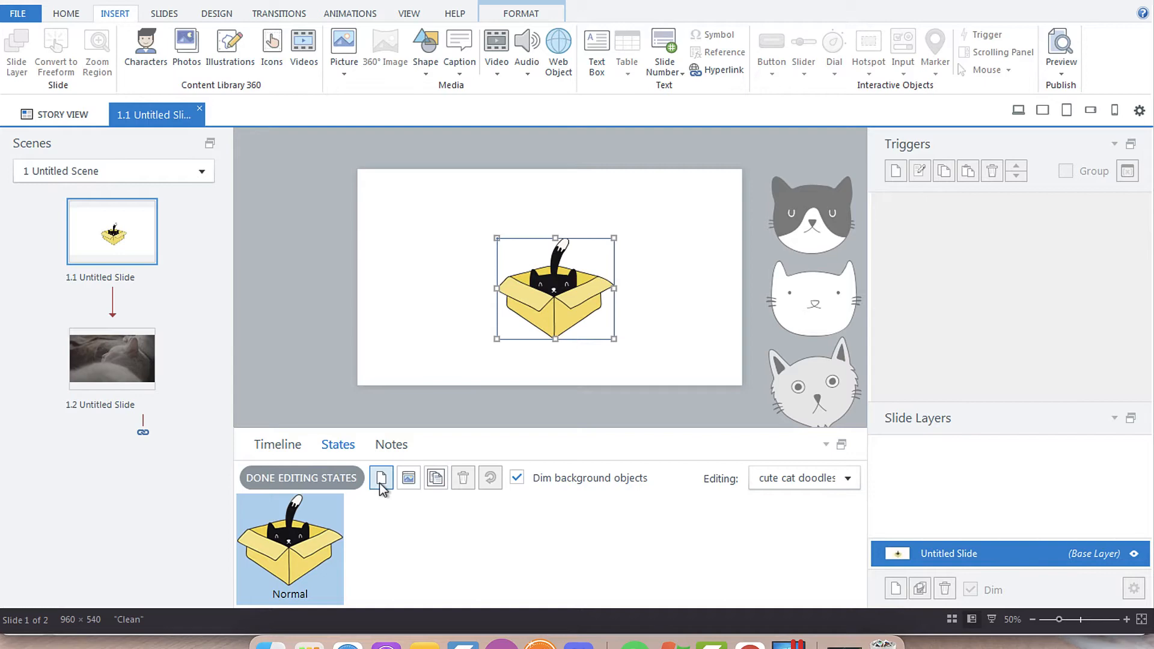
pyautogui.click(381, 478)
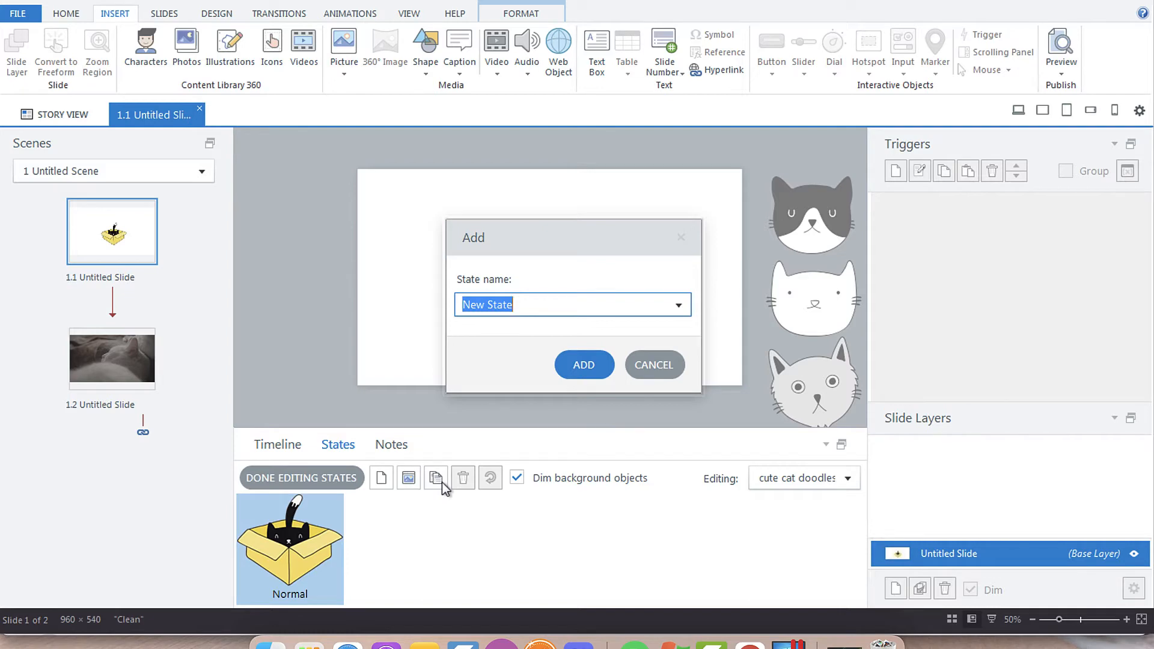
pyautogui.write('Hover')
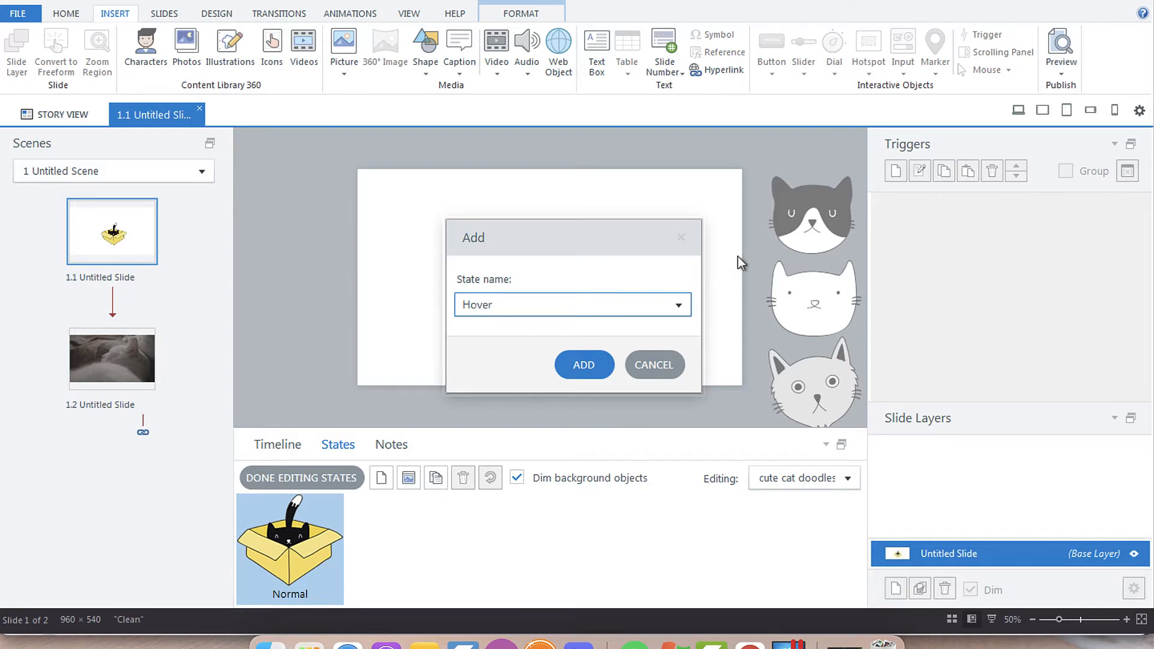
pyautogui.click(678, 306)
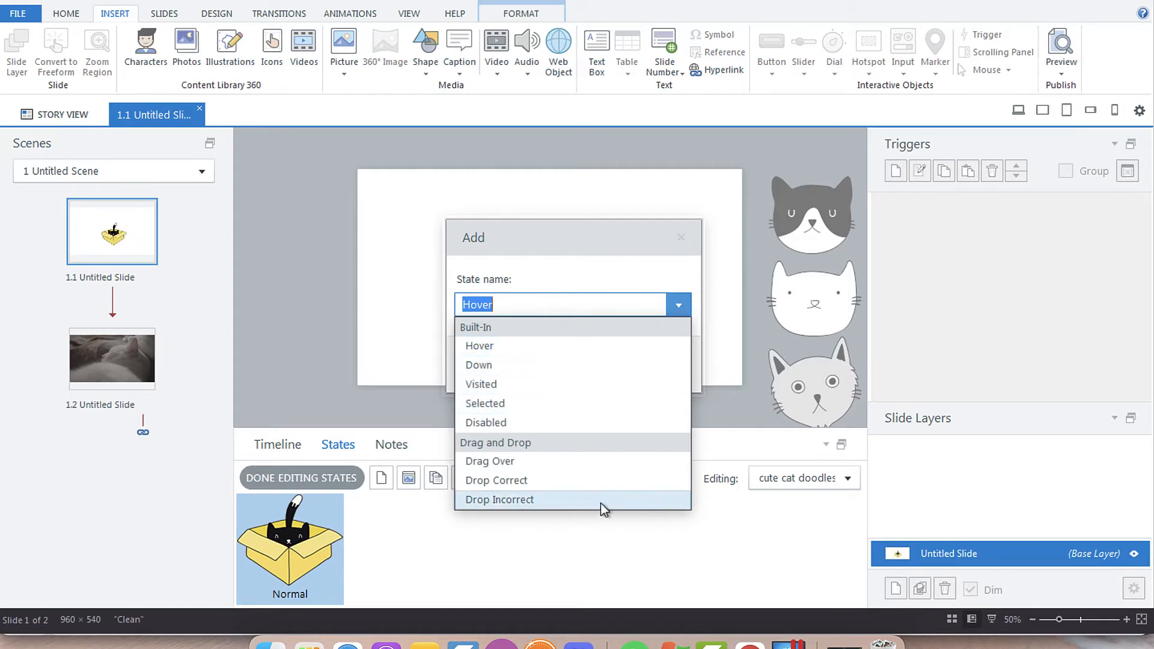
pyautogui.moveTo(583, 346)
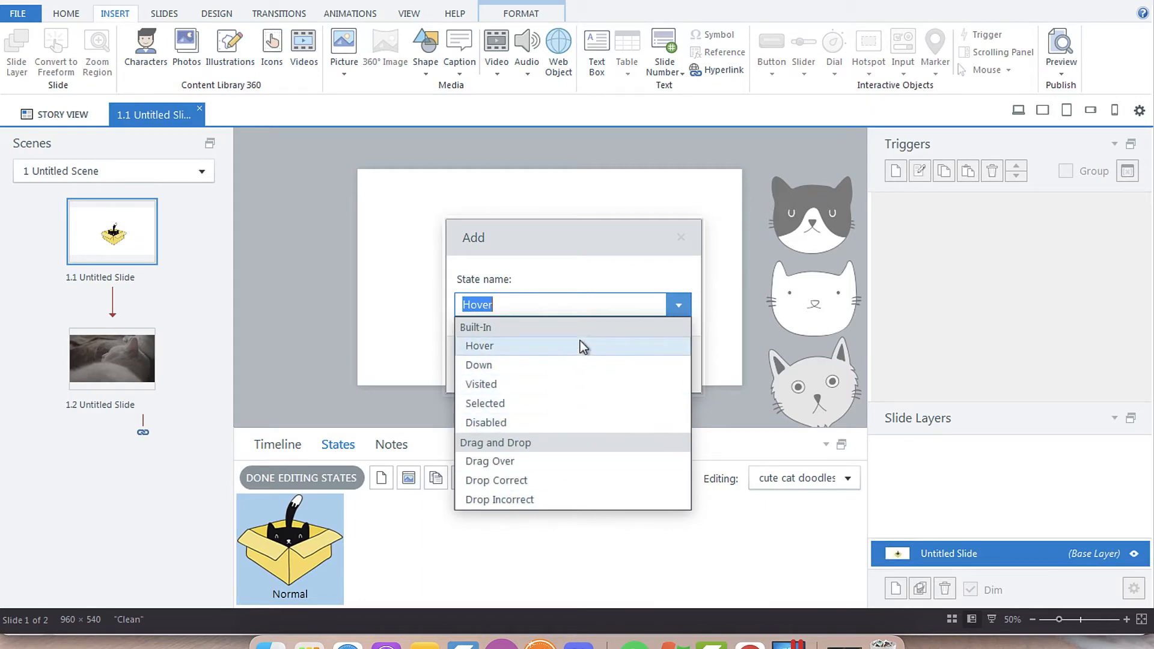
pyautogui.click(479, 346)
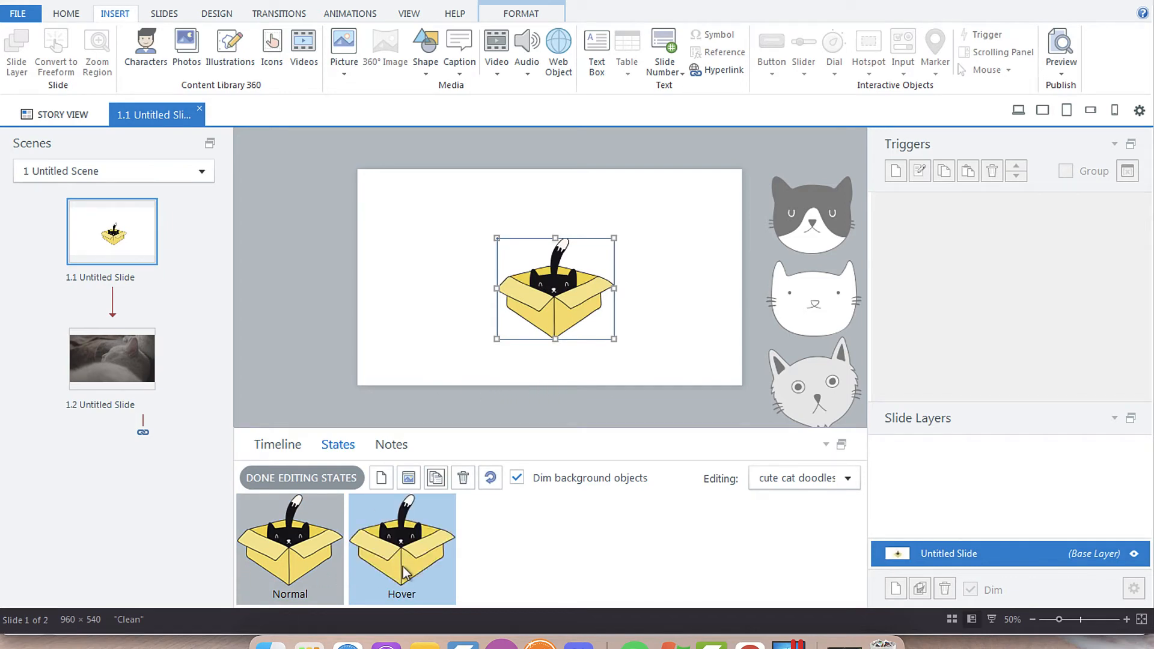
pyautogui.moveTo(242, 199)
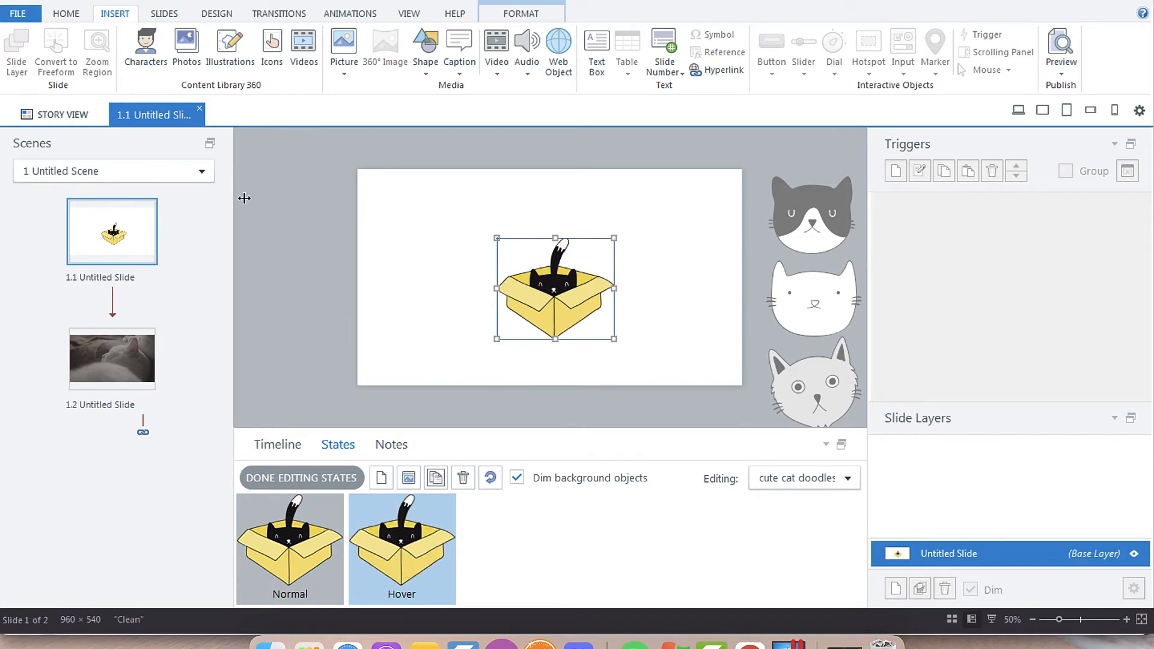
# Step: Draw a caption callout to the right of the cat in the Hover state and select it
pyautogui.click(164, 14)
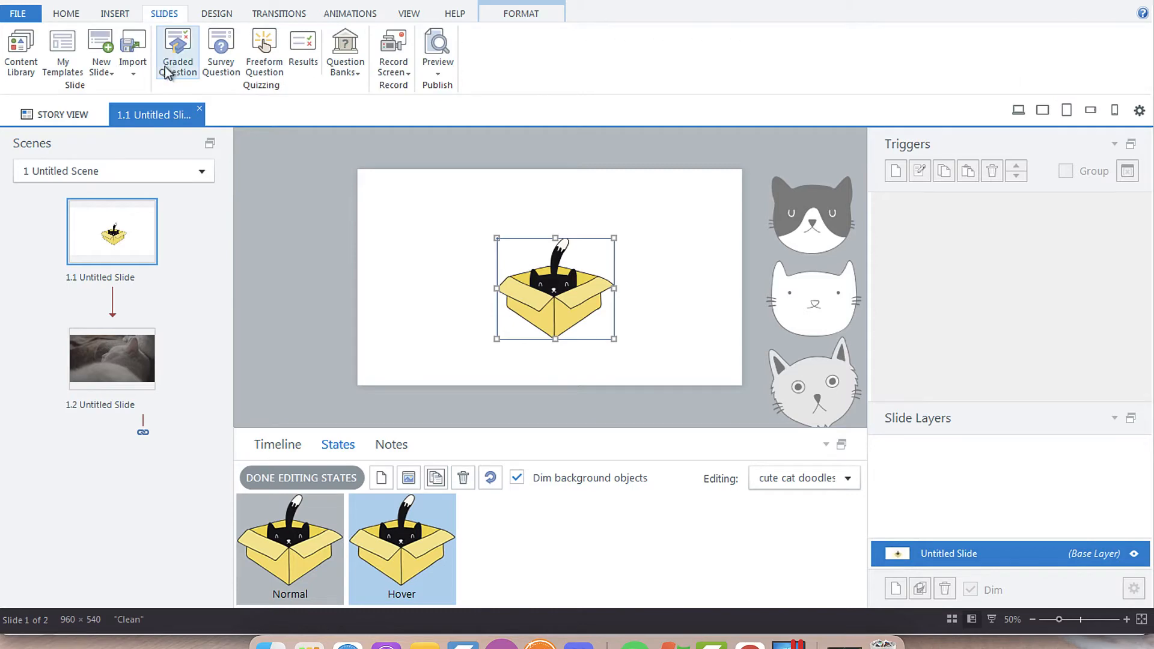
pyautogui.click(115, 13)
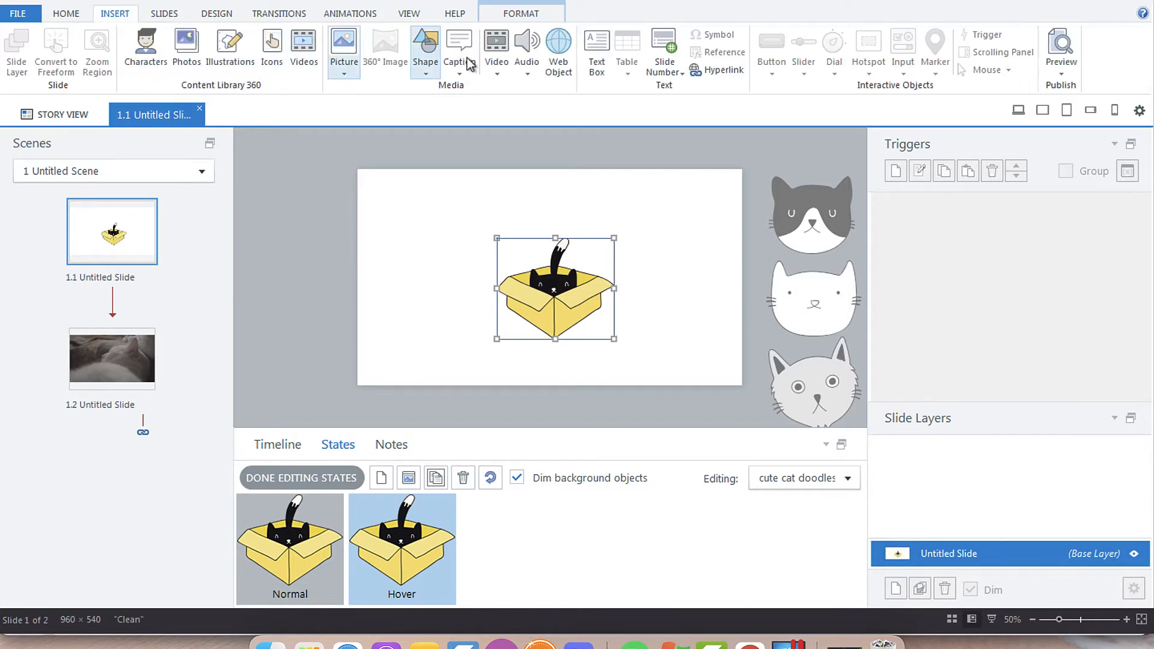
pyautogui.click(459, 43)
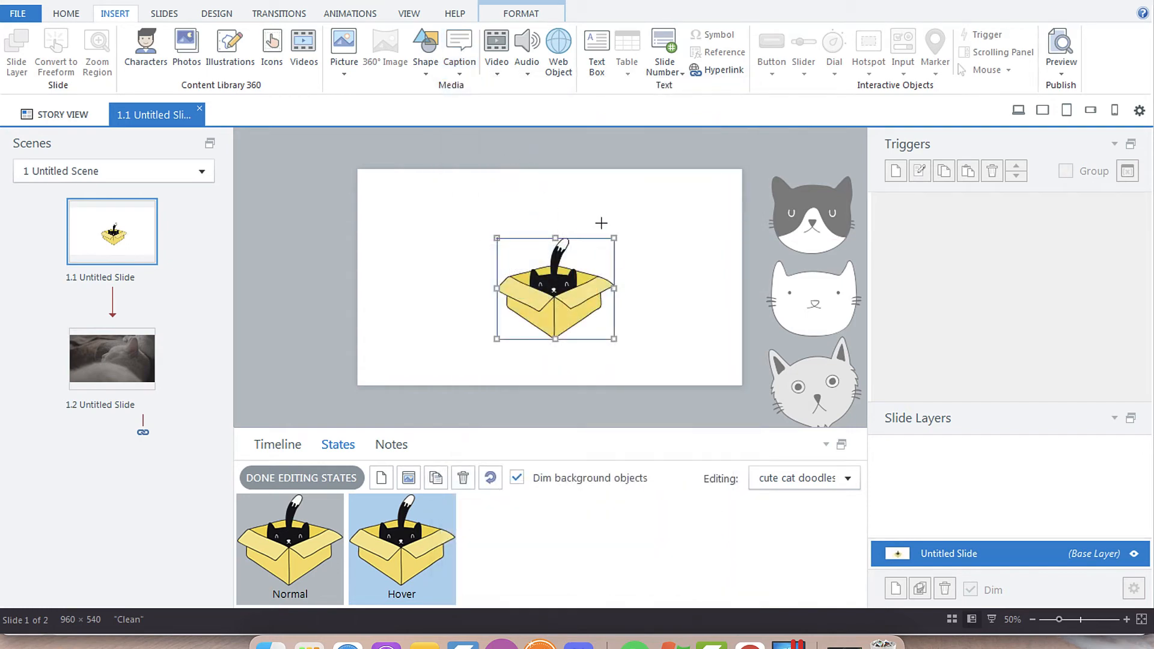
pyautogui.moveTo(601, 222); pyautogui.dragTo(718, 289)
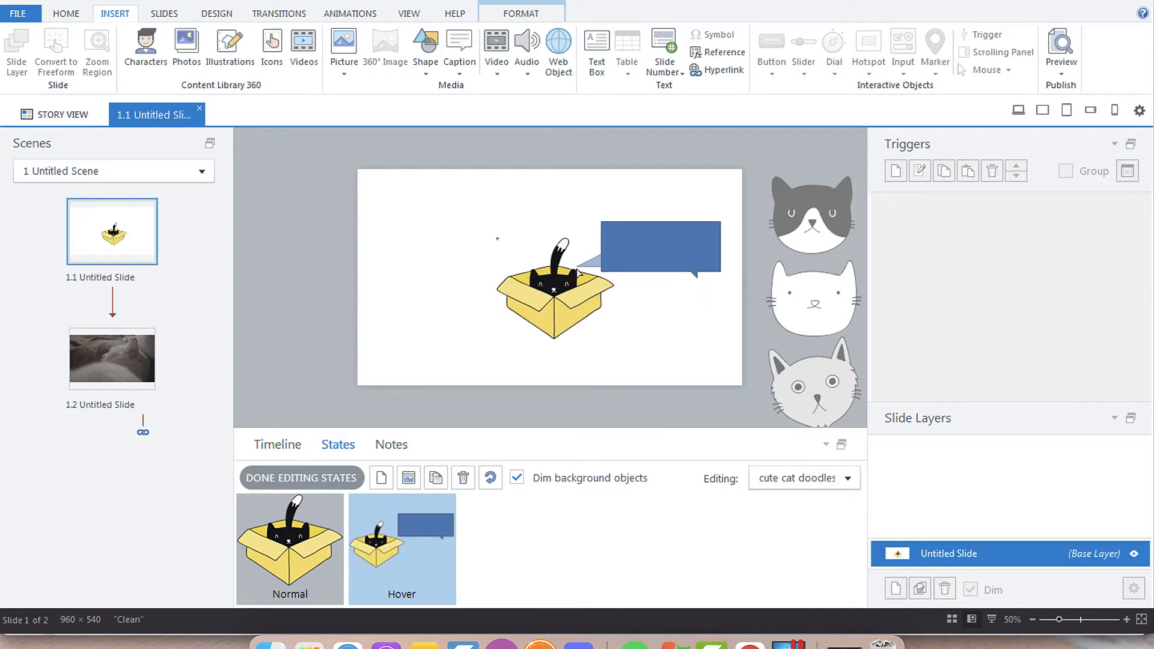
pyautogui.click(661, 248)
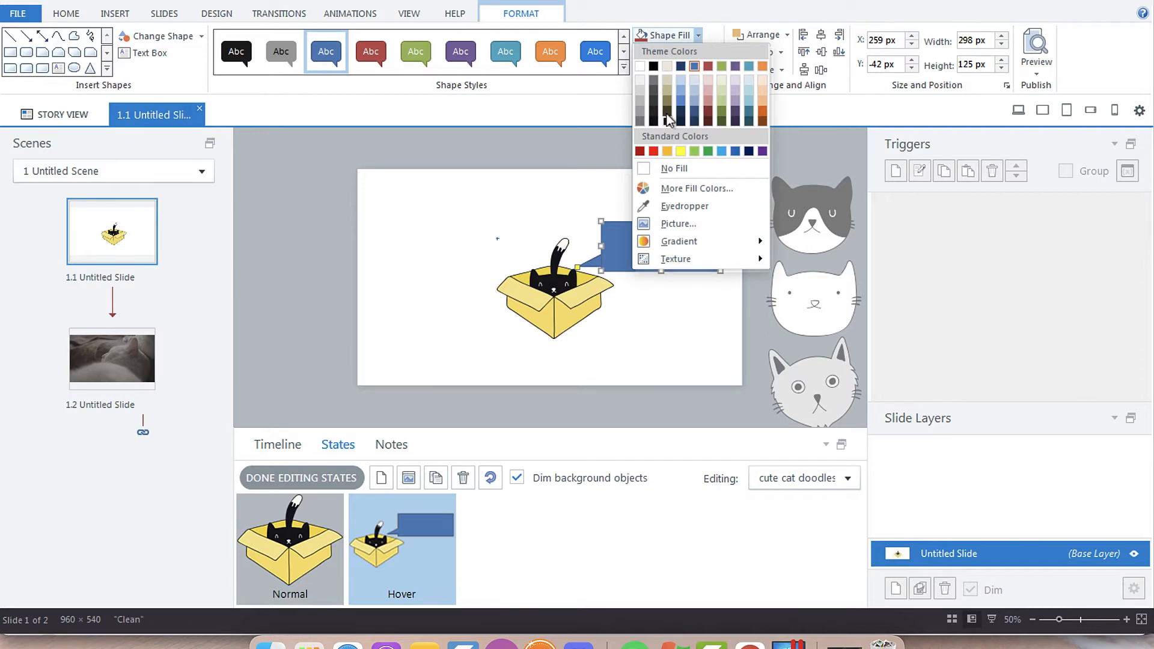
pyautogui.moveTo(691, 191)
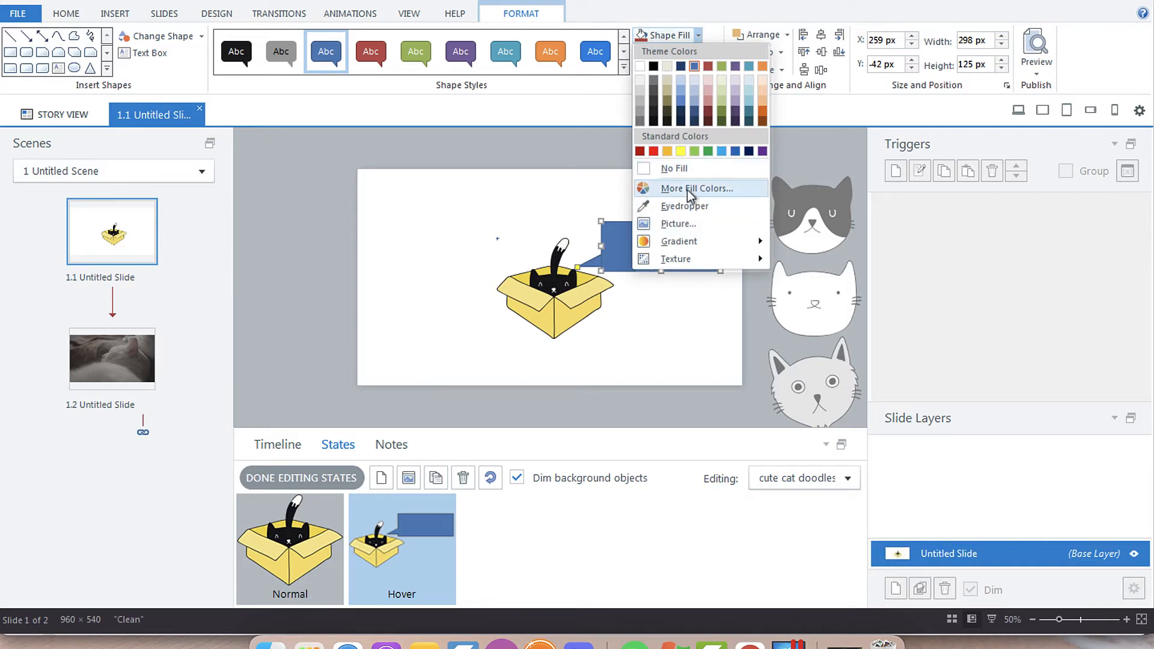
# Step: Fill the caption callout with the box's yellow sampled via the eyedropper
pyautogui.click(694, 187)
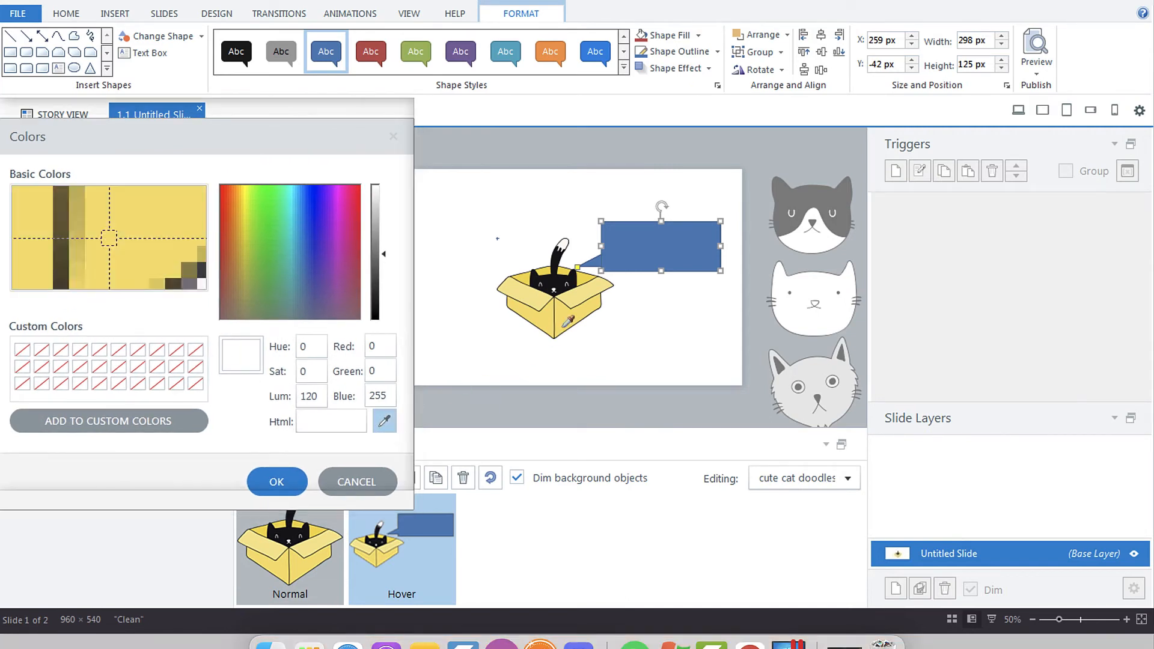
pyautogui.click(384, 421)
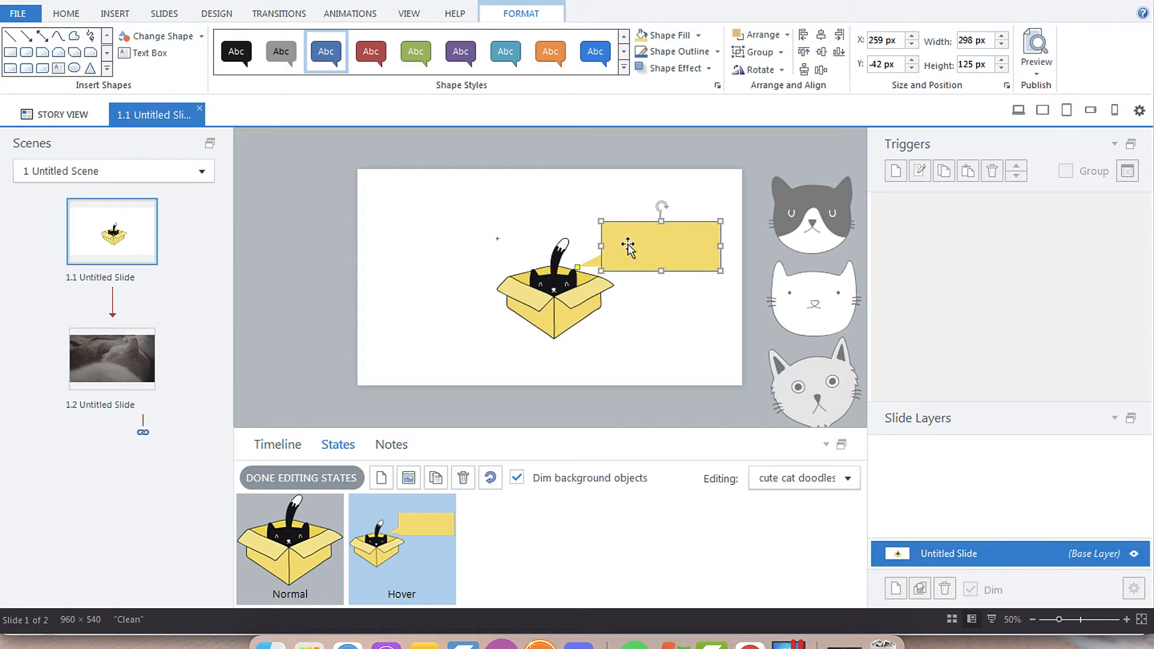
# Step: Make the caption read 'Cats like sitting in boxes.' in bold text
pyautogui.doubleClick(629, 246)
pyautogui.write('Cats like sitting in boxes.')
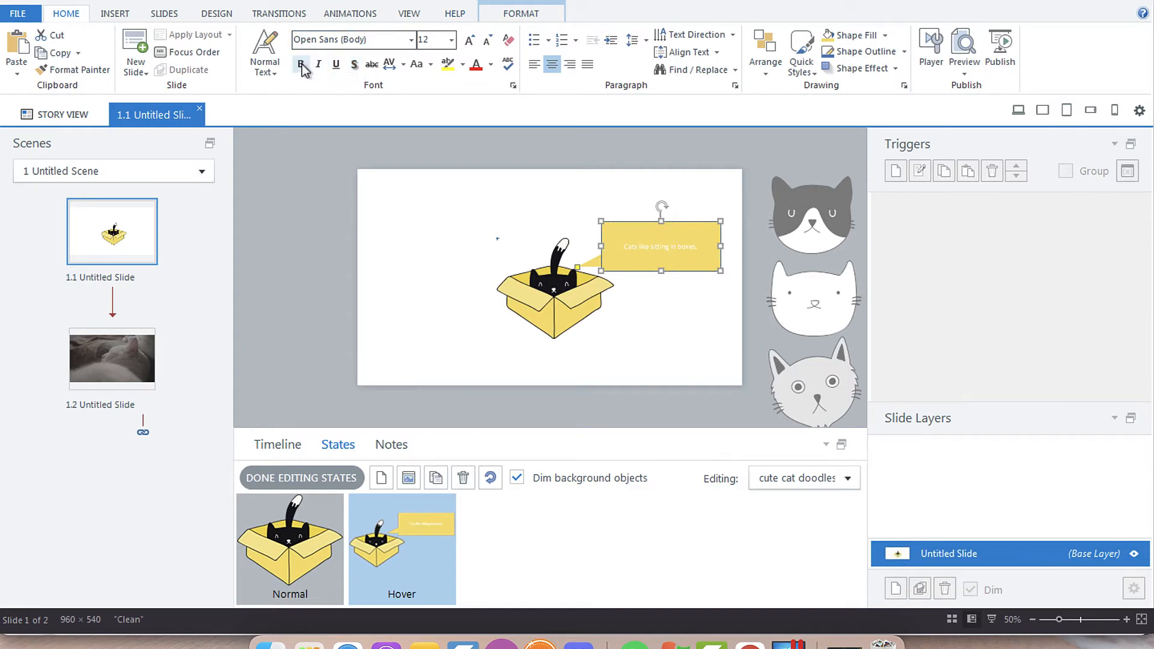
pyautogui.click(490, 64)
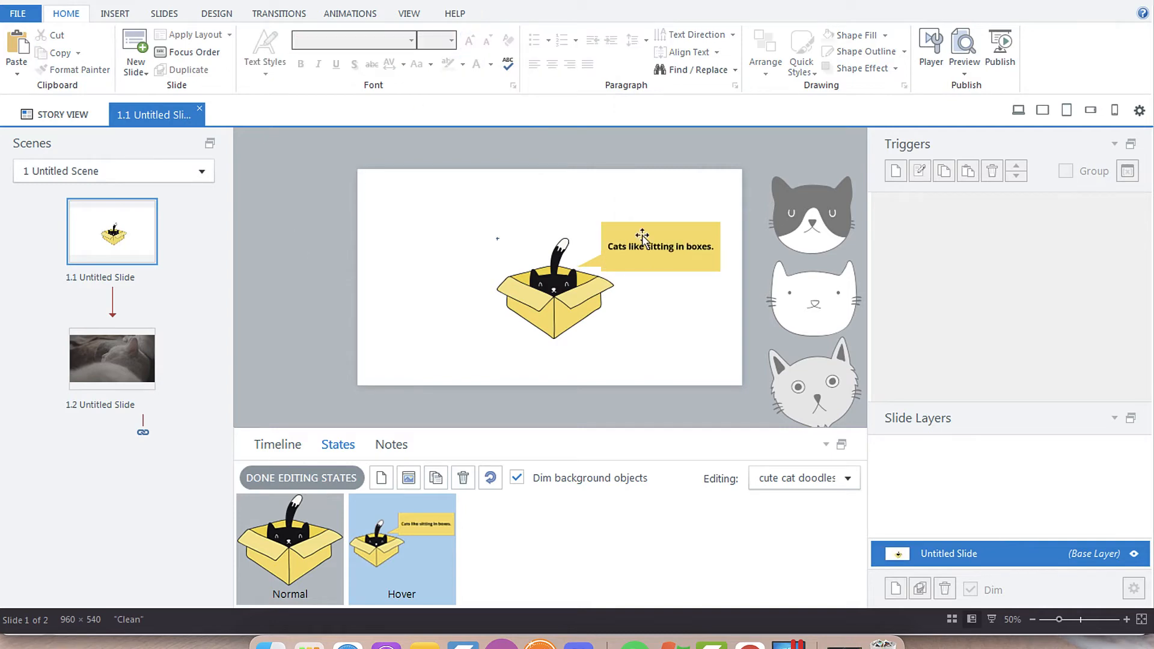
pyautogui.moveTo(671, 225)
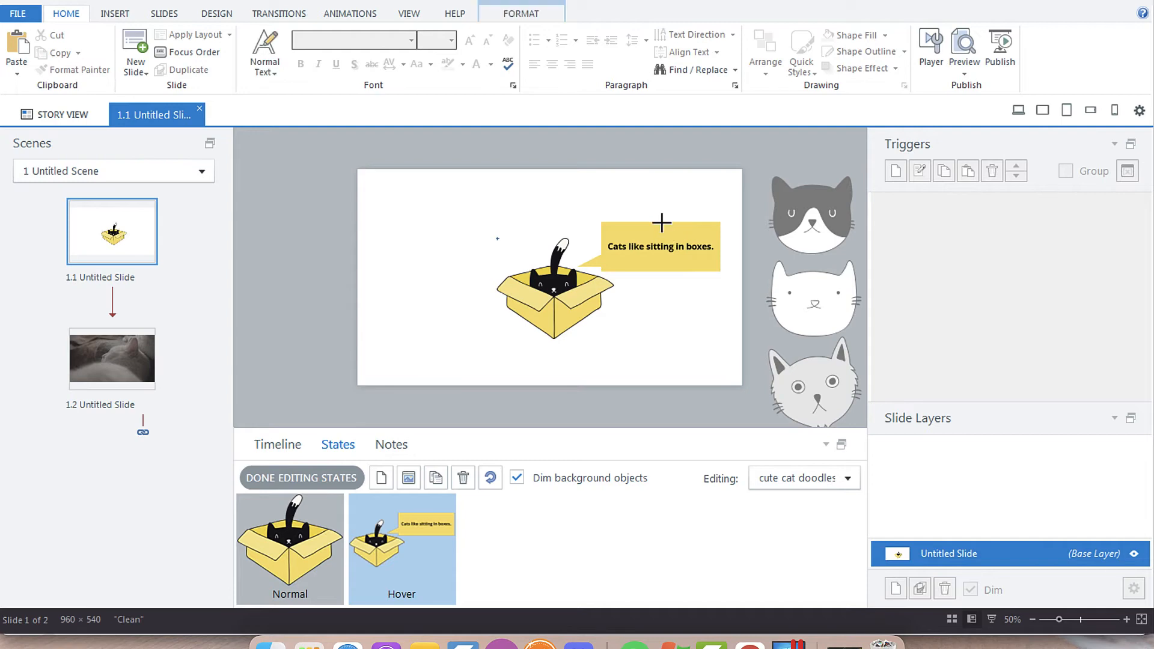
pyautogui.click(661, 246)
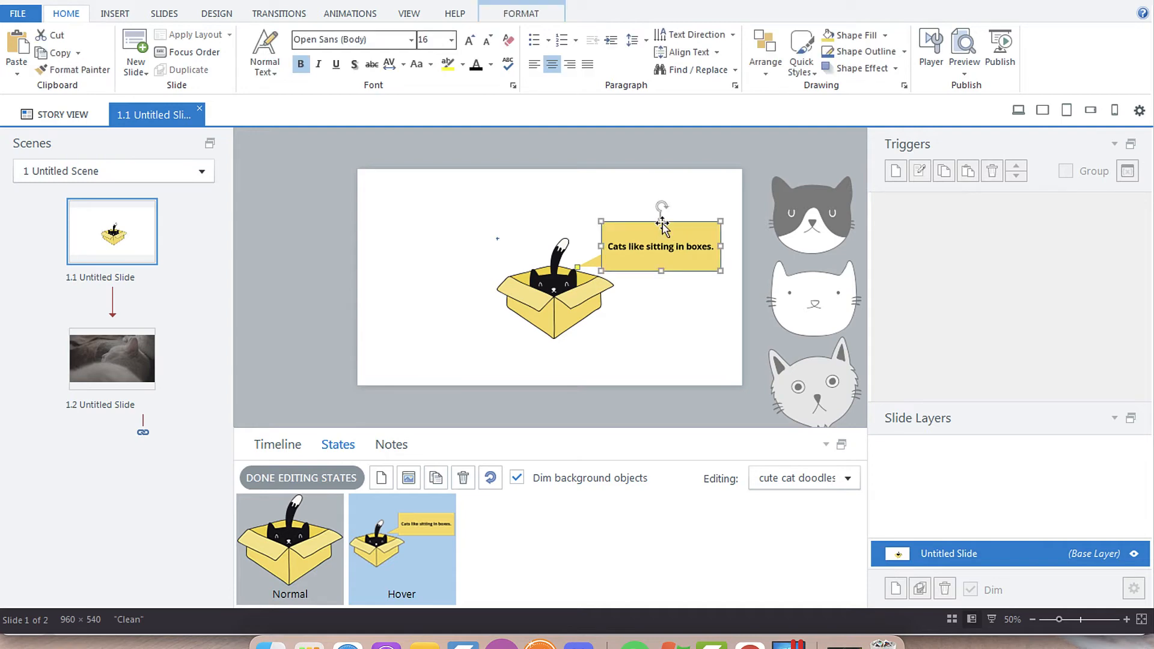
pyautogui.moveTo(318, 468)
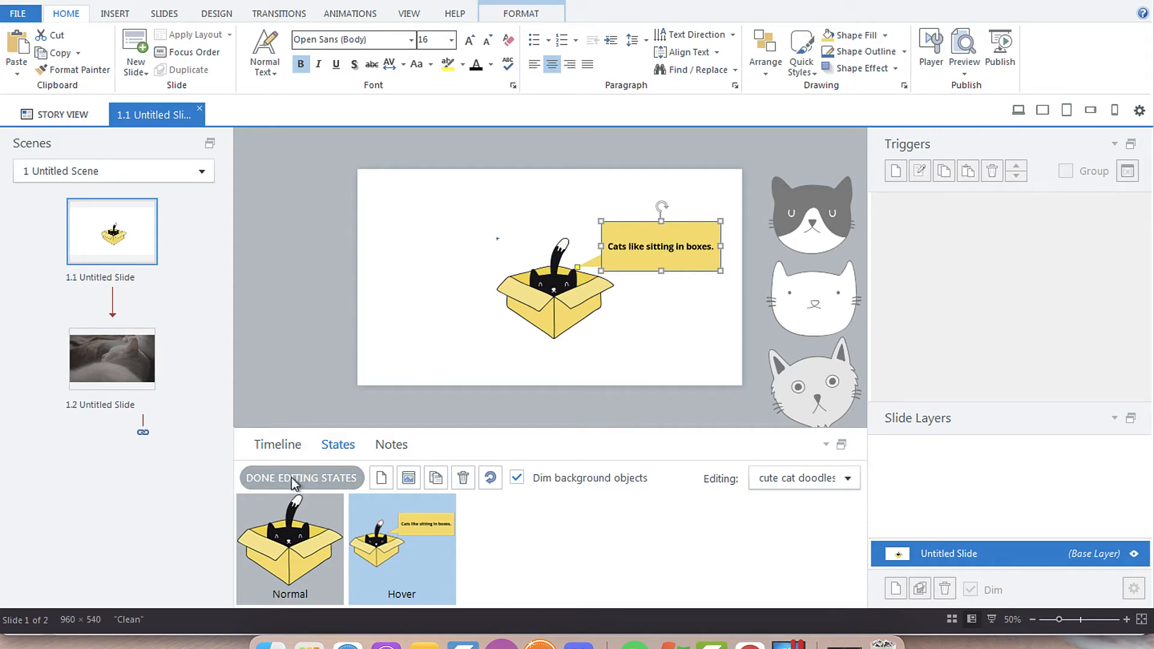
pyautogui.moveTo(320, 513)
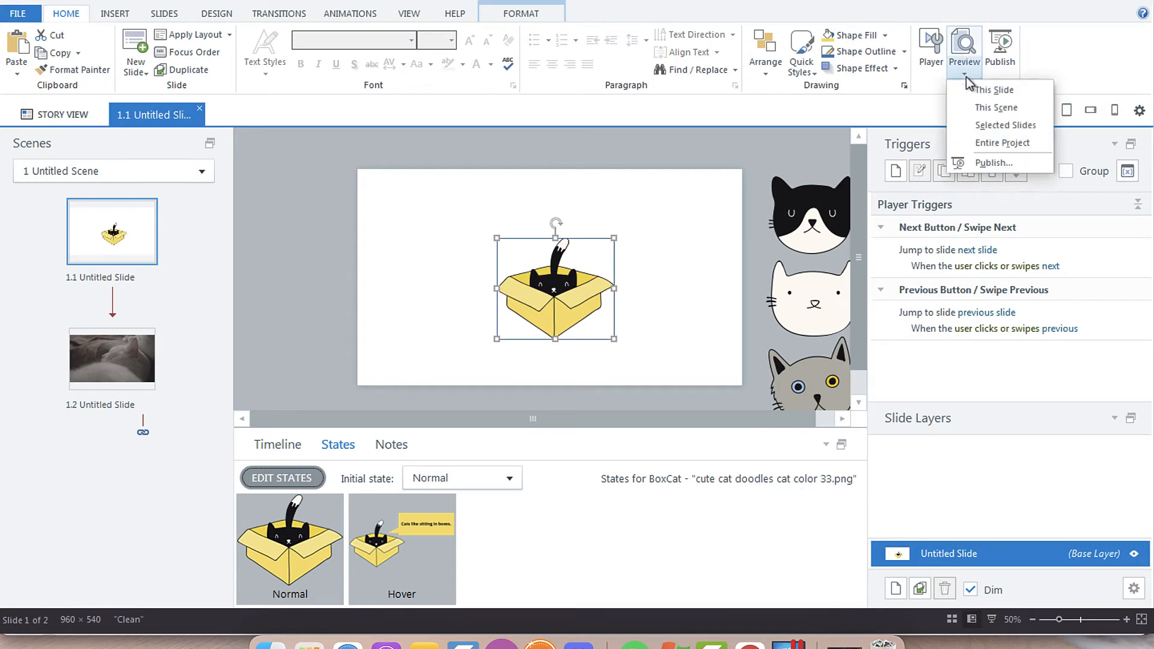
# Step: Preview the slide, then delete the Hover state leaving only Normal
pyautogui.click(993, 89)
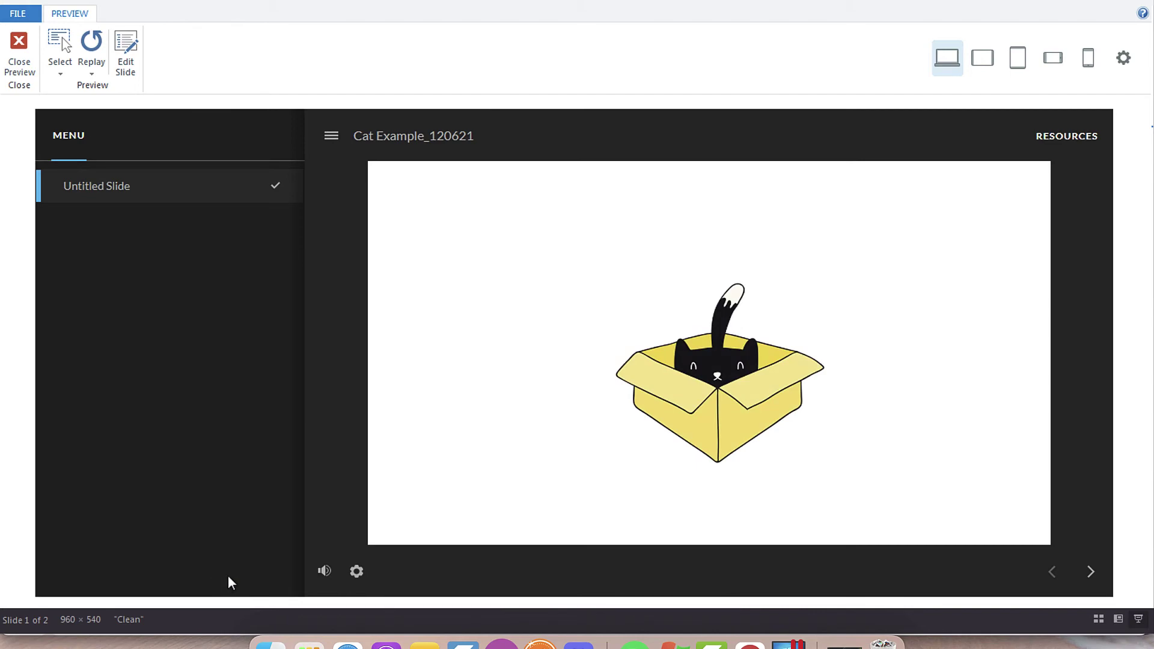
pyautogui.moveTo(483, 553)
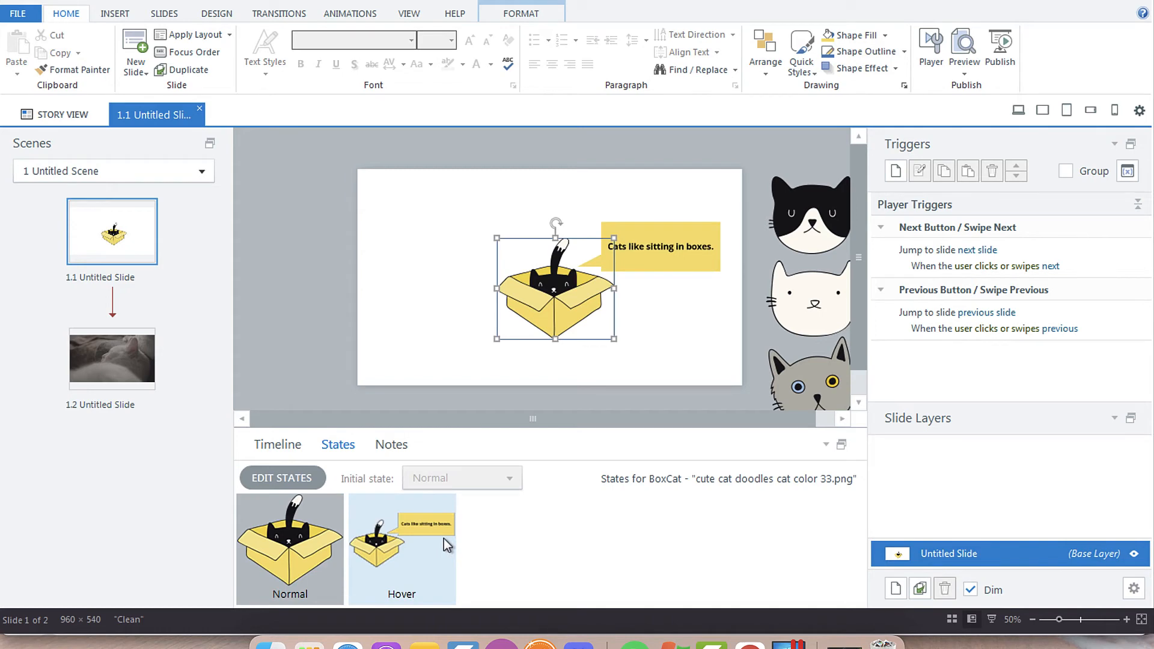
pyautogui.click(281, 479)
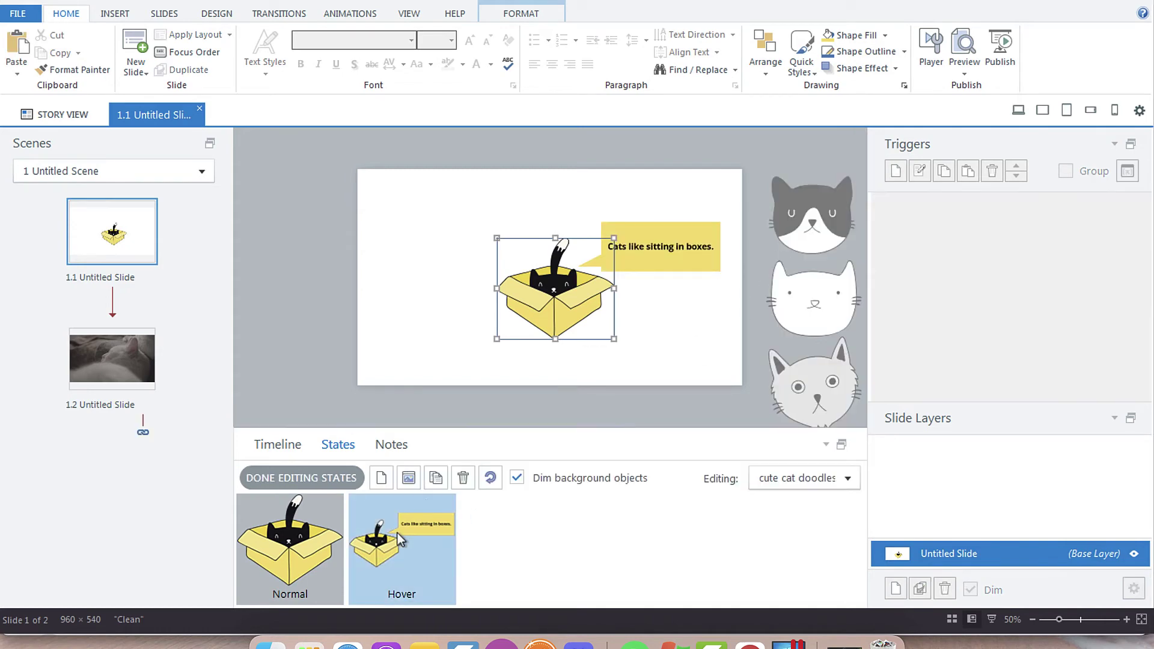
pyautogui.click(300, 479)
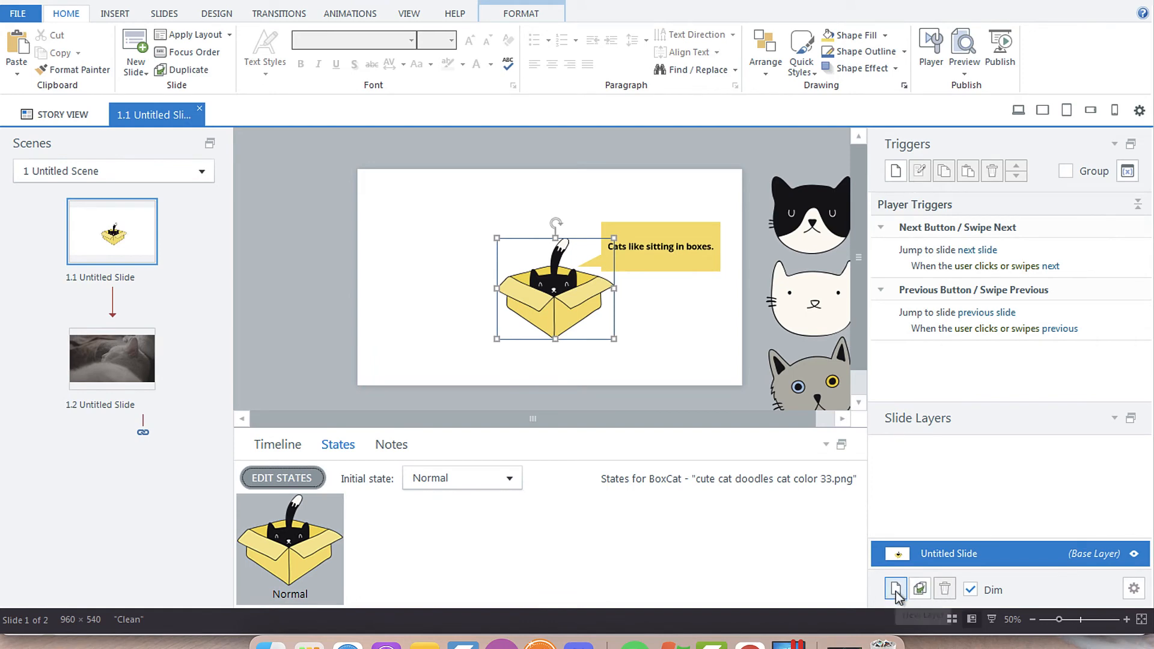
# Step: Create a 'Hover' layer holding the caption extended with 'These are some reasons why.'
pyautogui.click(894, 589)
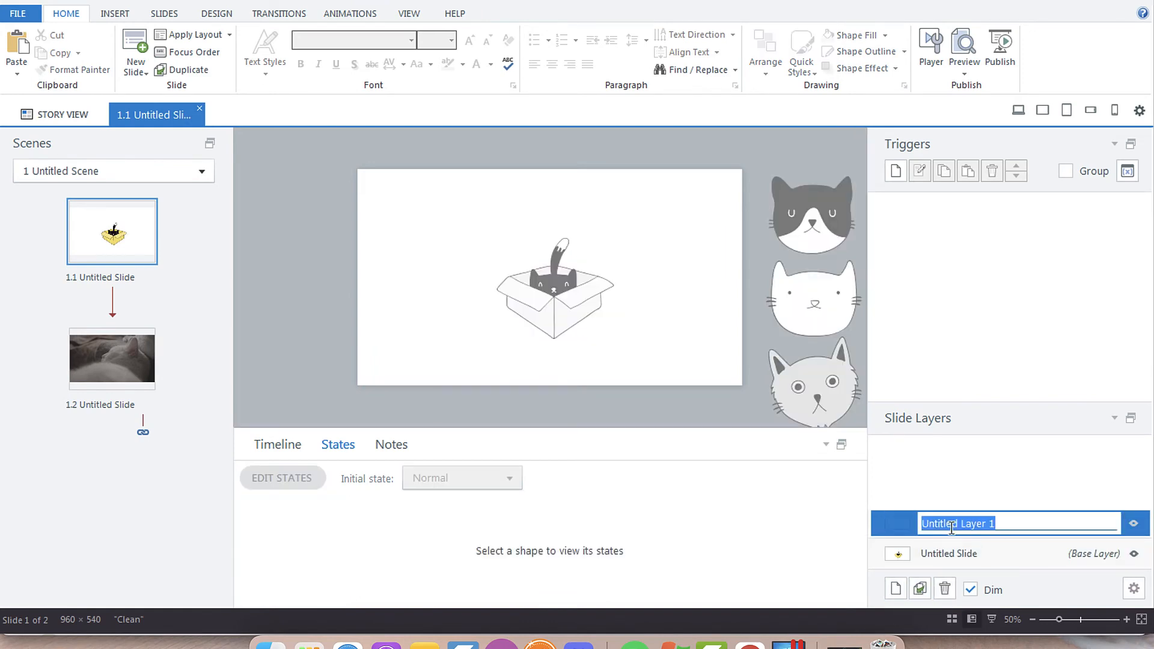
pyautogui.write('Hover')
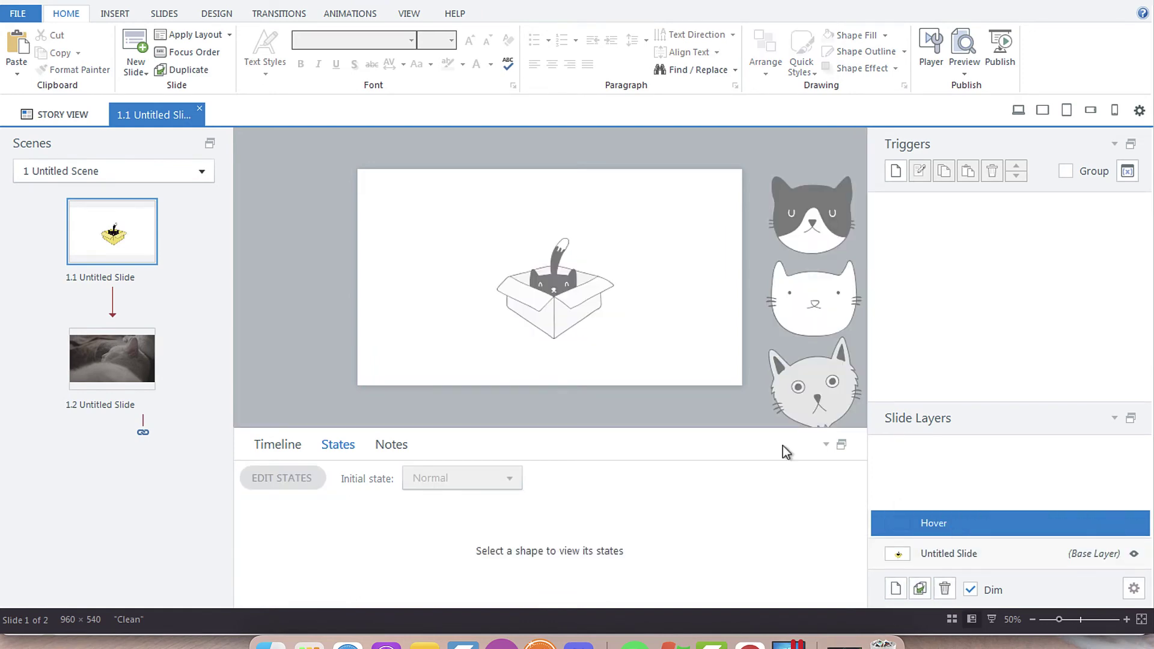
pyautogui.click(659, 246)
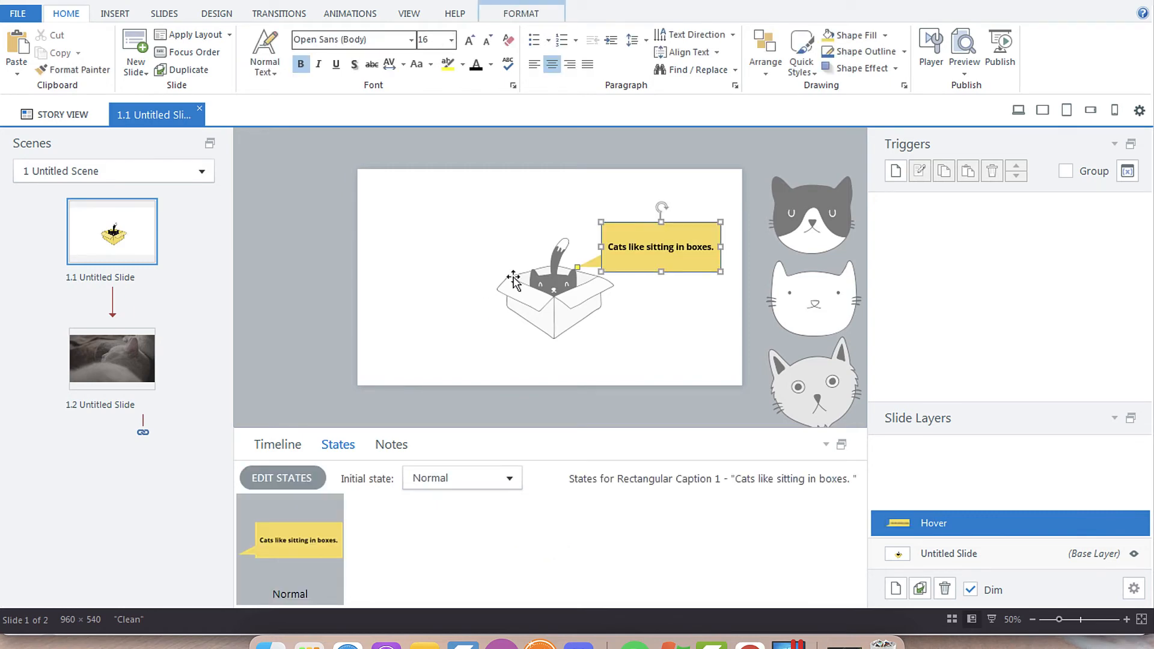
pyautogui.doubleClick(660, 246)
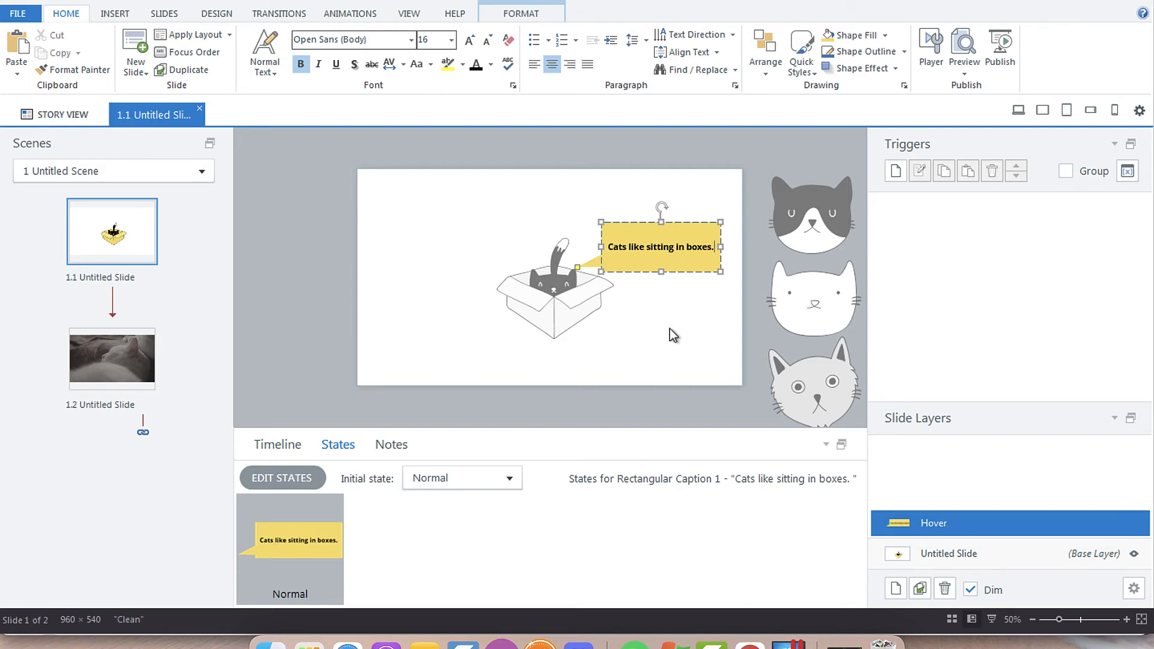
pyautogui.write('This')
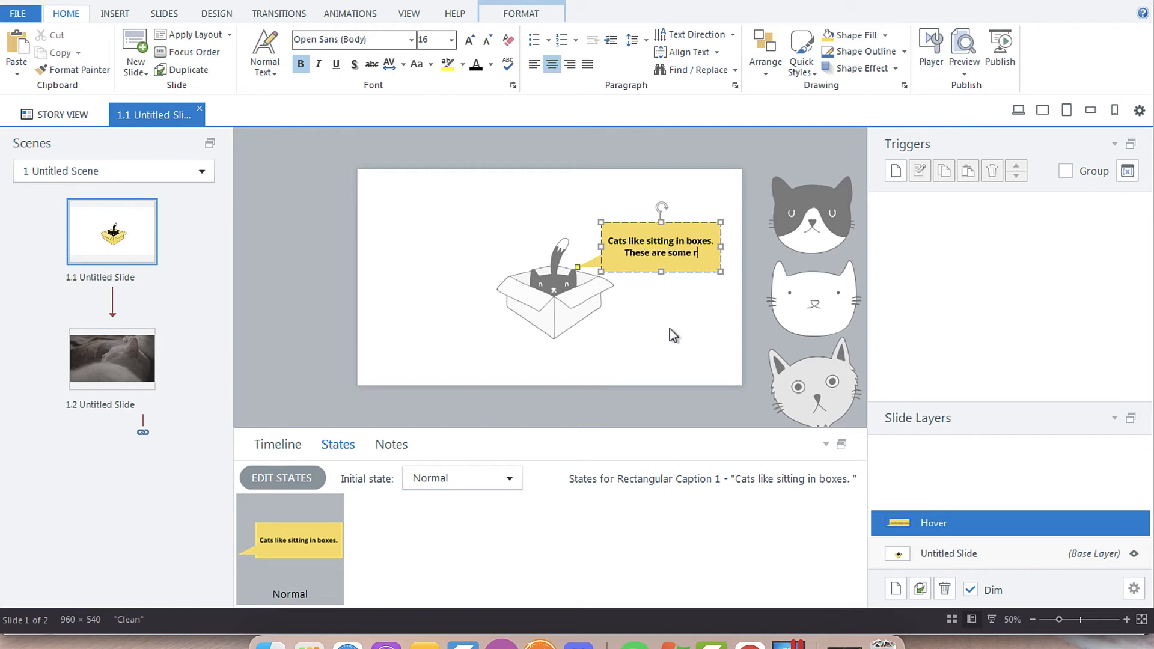
pyautogui.write('easons why.')
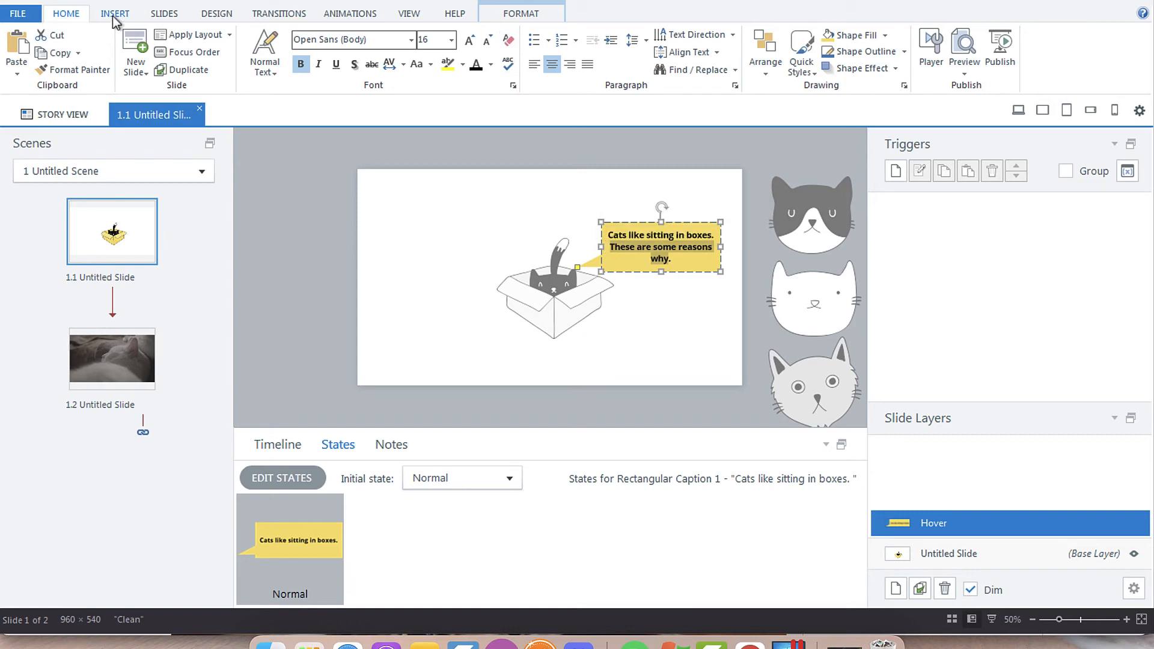
# Step: Hyperlink 'These are some reasons why' to the treehugger article, then return to the base layer
pyautogui.click(114, 13)
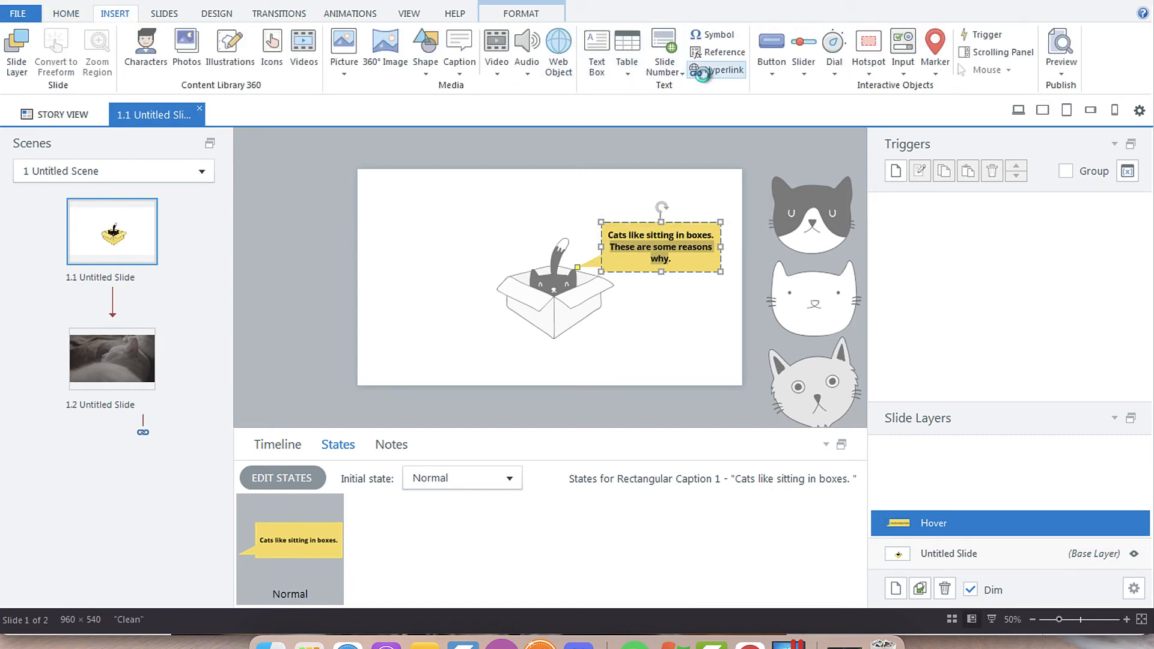
pyautogui.click(697, 69)
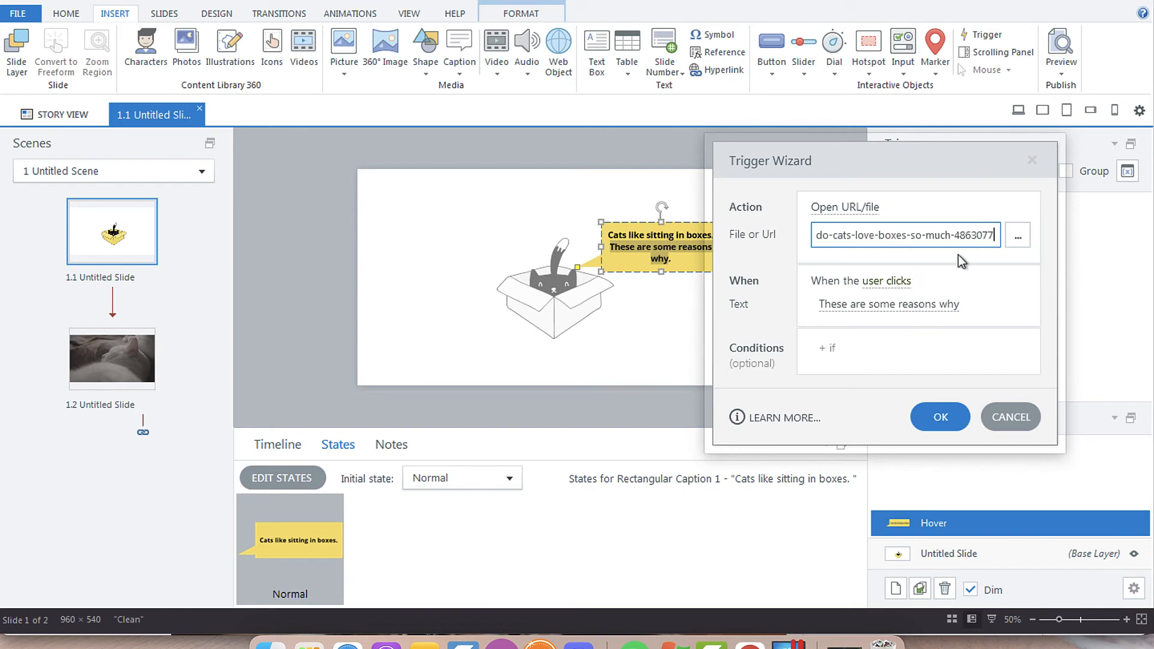
pyautogui.click(1017, 236)
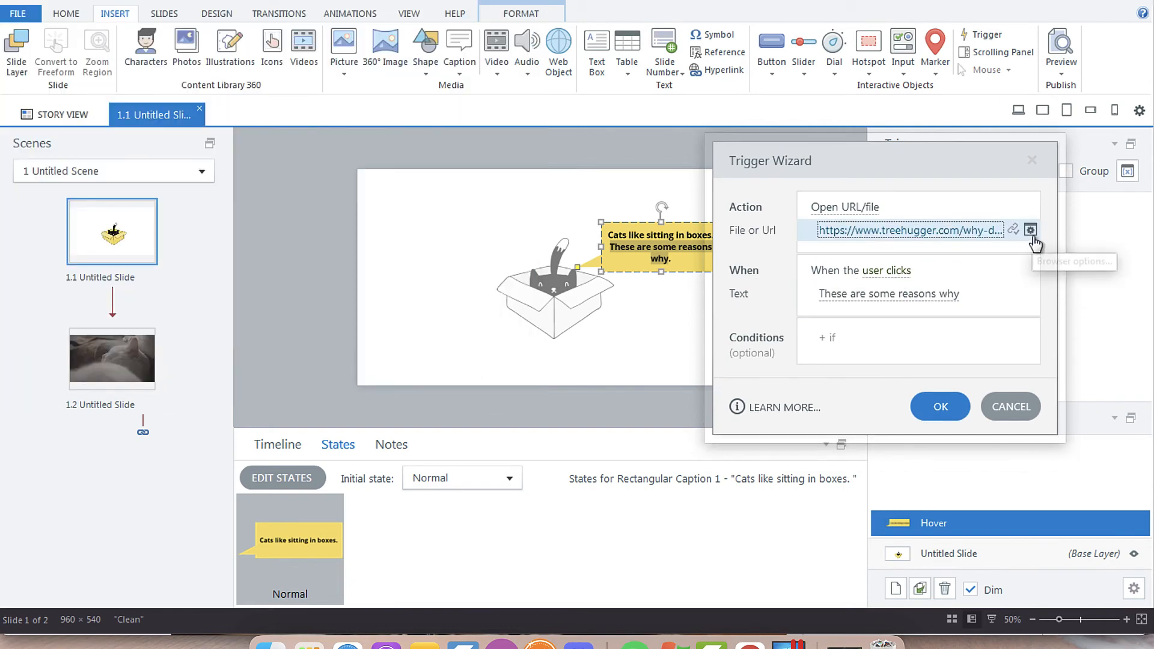
pyautogui.click(1028, 229)
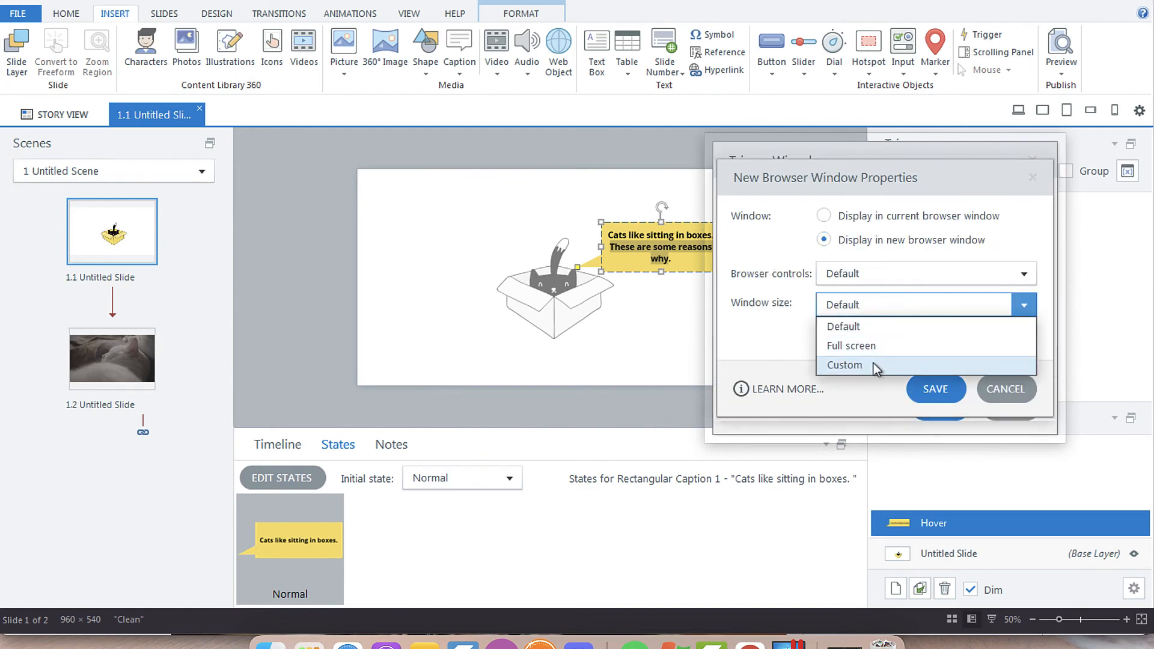
pyautogui.click(935, 389)
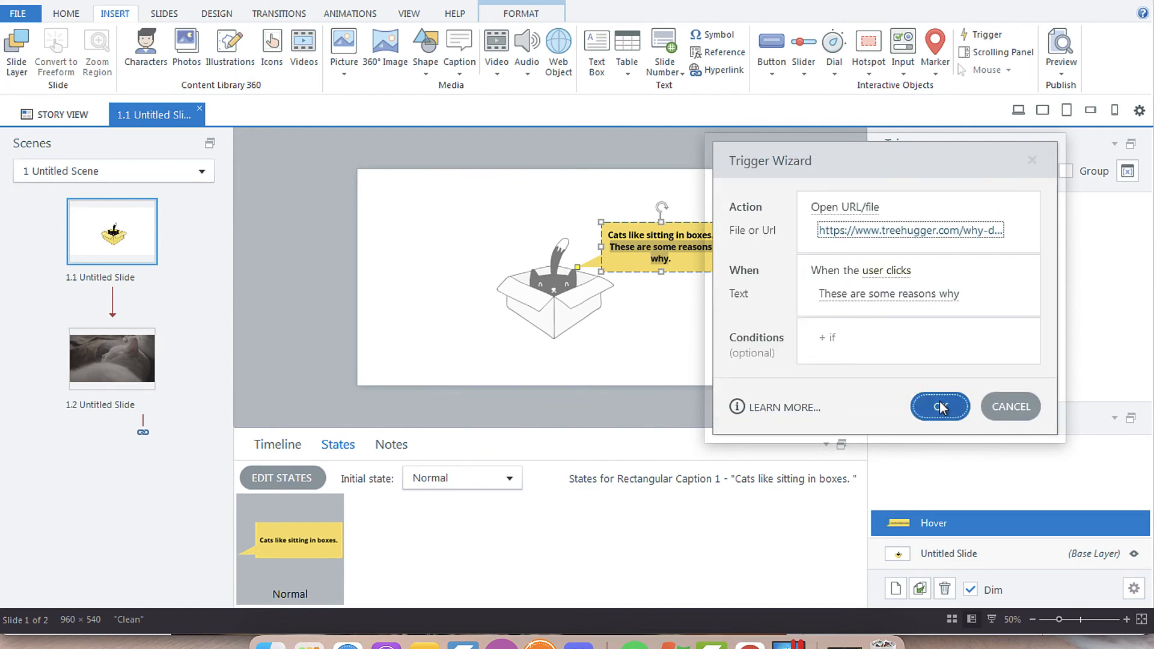
pyautogui.click(939, 406)
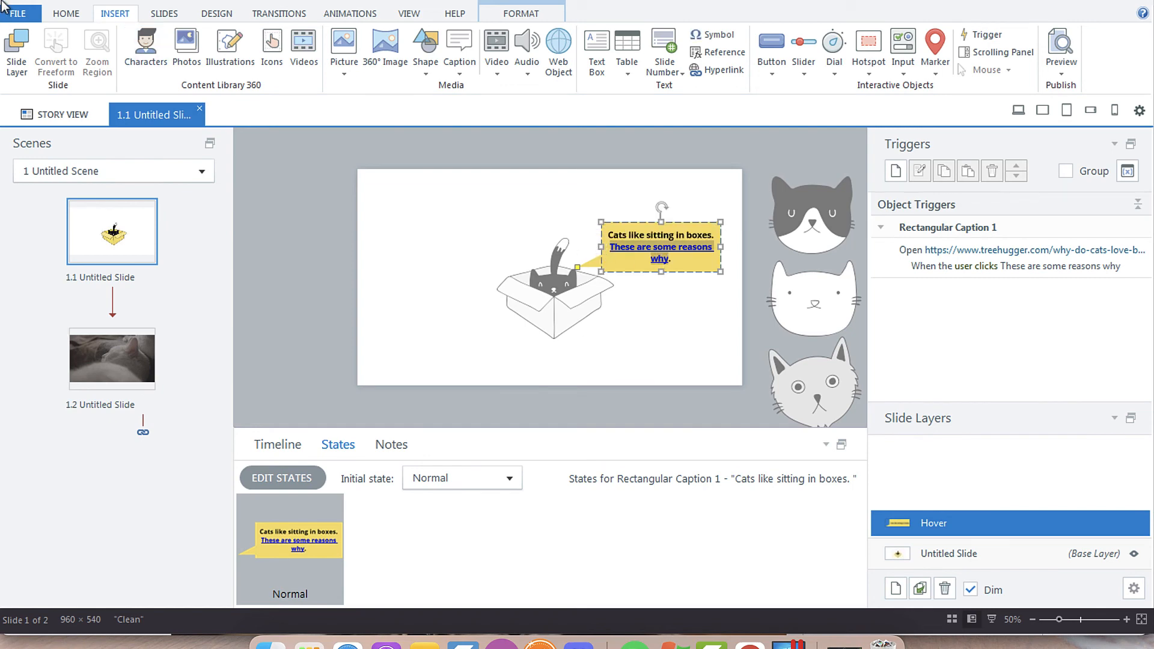
pyautogui.click(464, 63)
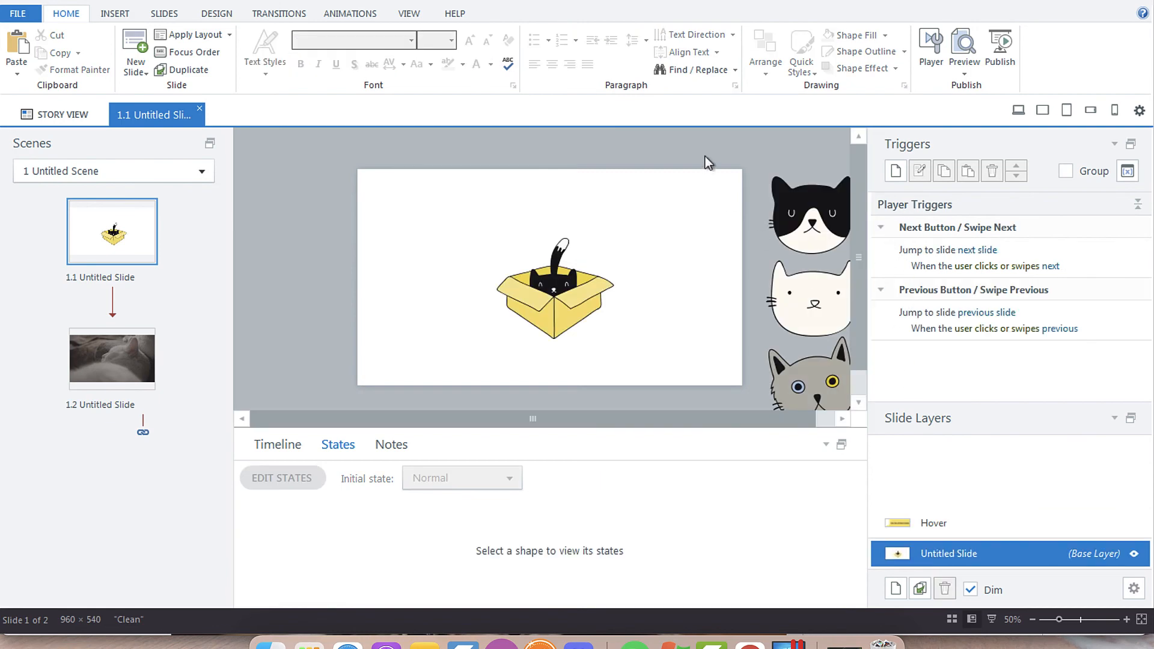
# Step: Add a BoxCat trigger showing the Hover layer on hover, hiding it on hover out
pyautogui.click(894, 171)
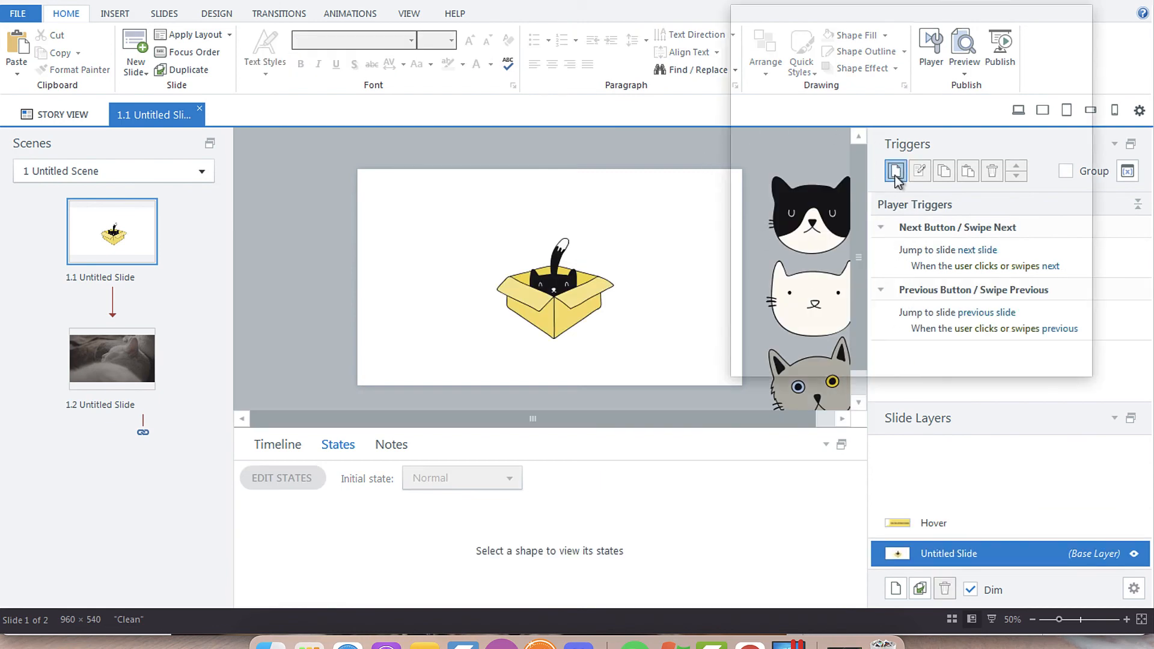
pyautogui.click(895, 170)
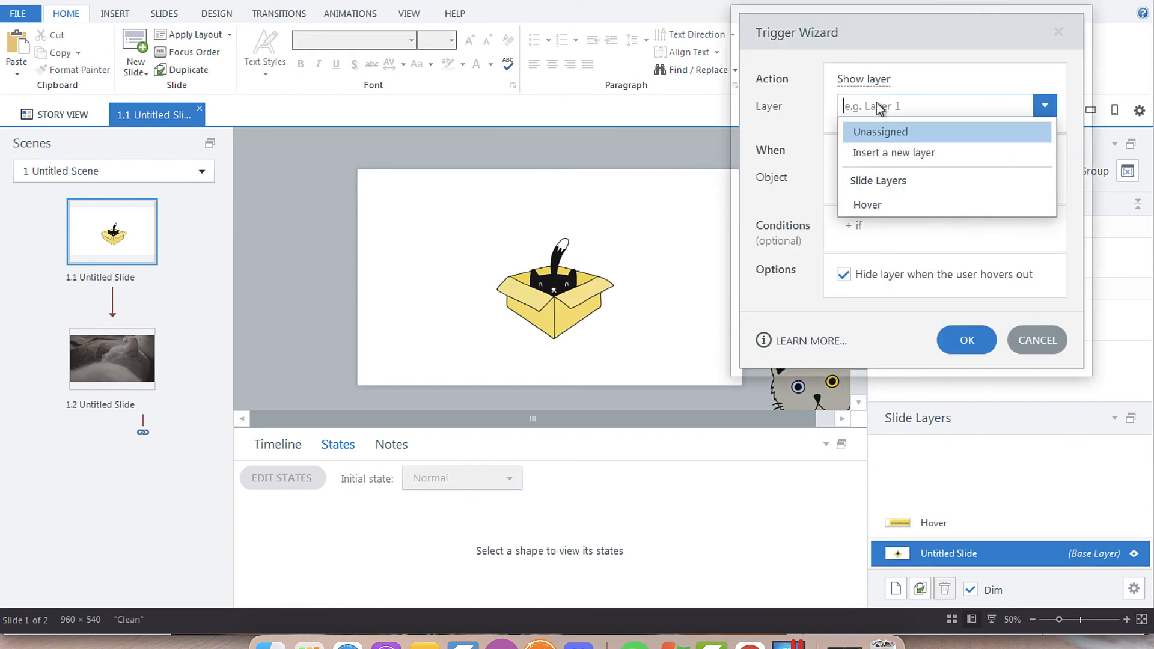
pyautogui.click(866, 205)
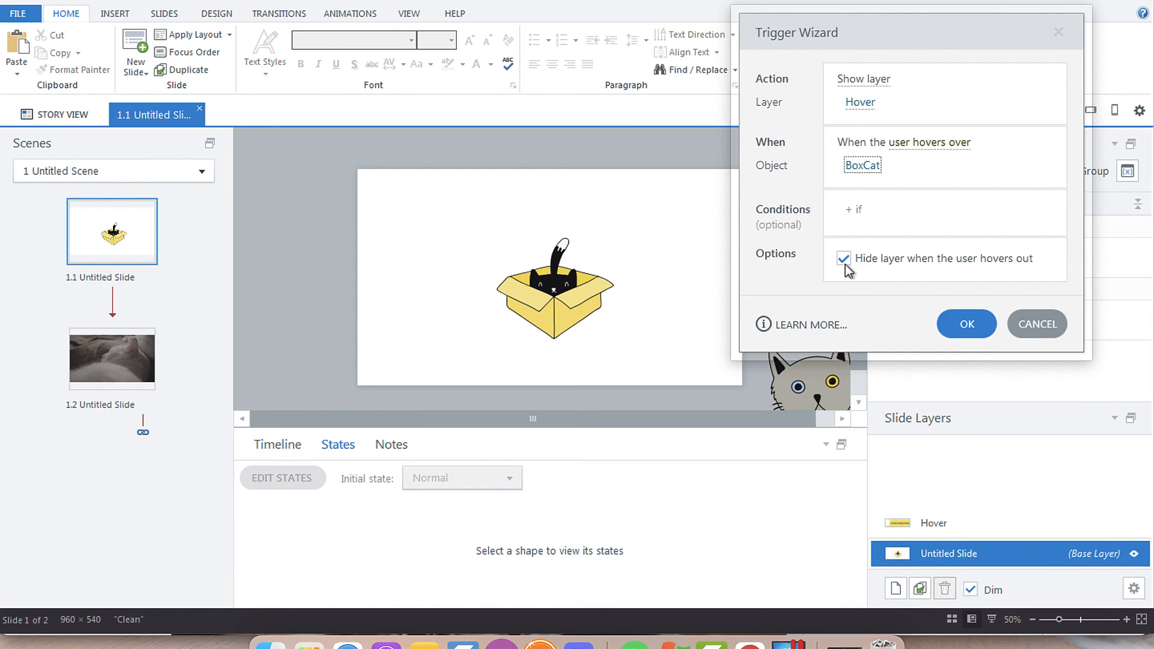
pyautogui.click(966, 325)
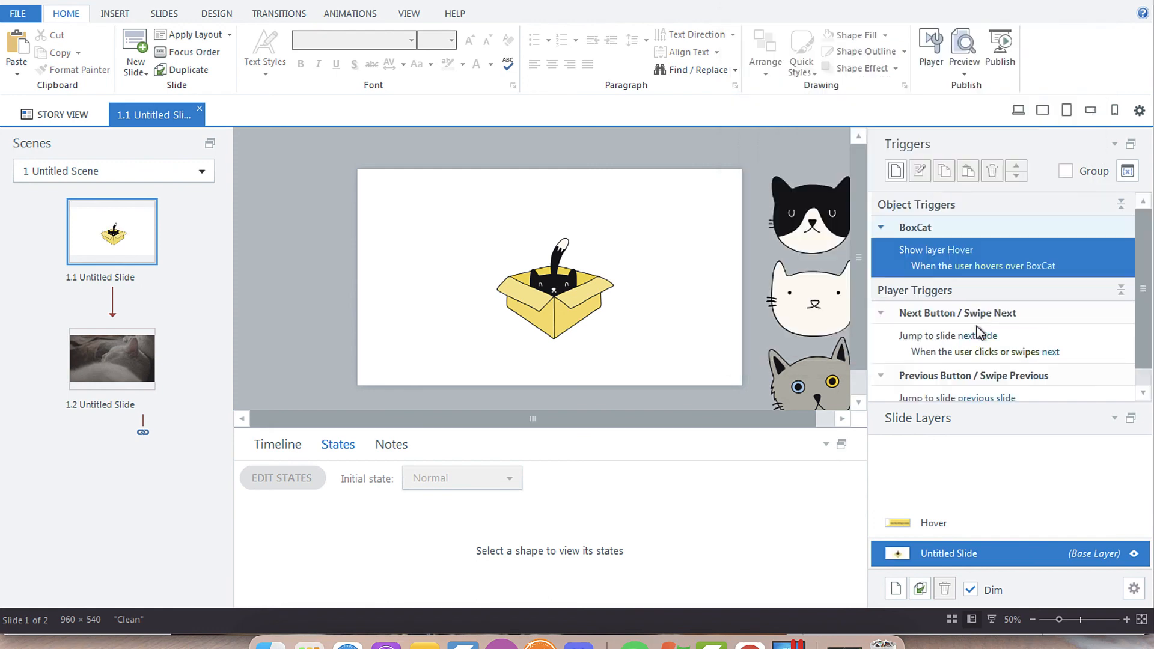
pyautogui.moveTo(964, 44)
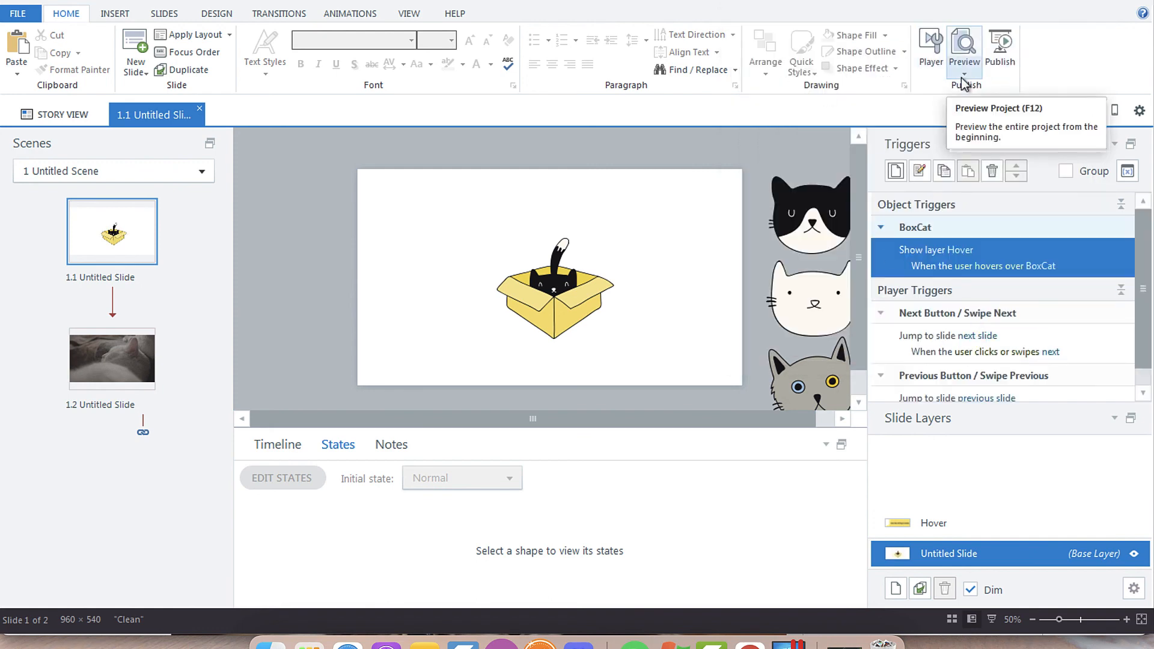
pyautogui.click(966, 42)
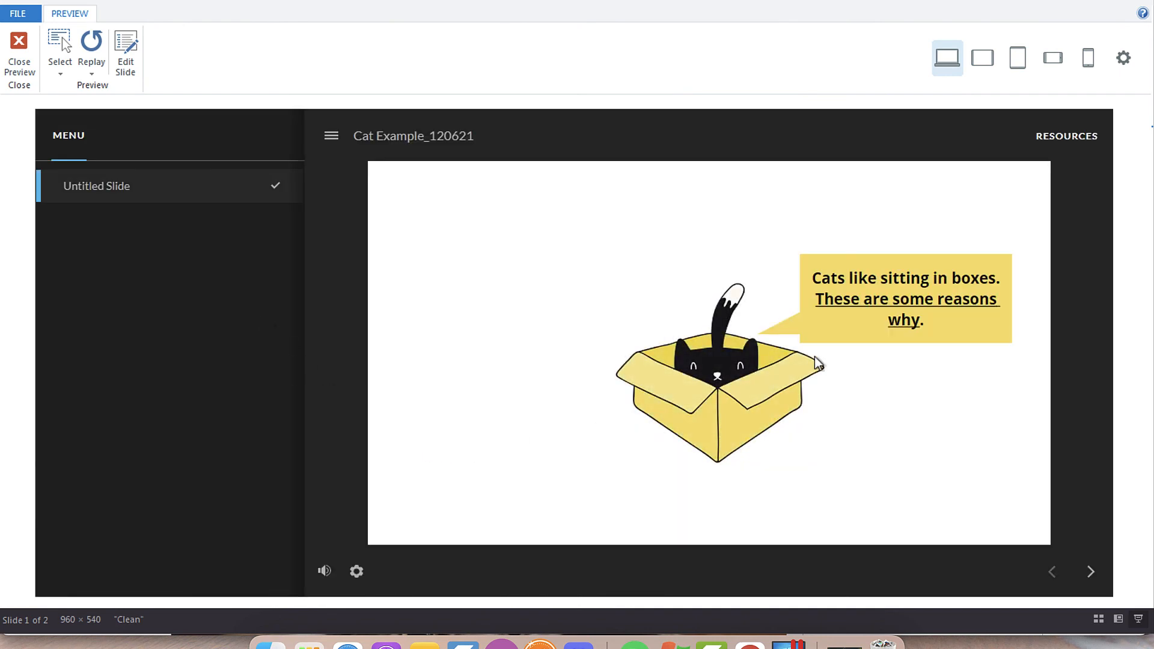
pyautogui.moveTo(873, 306)
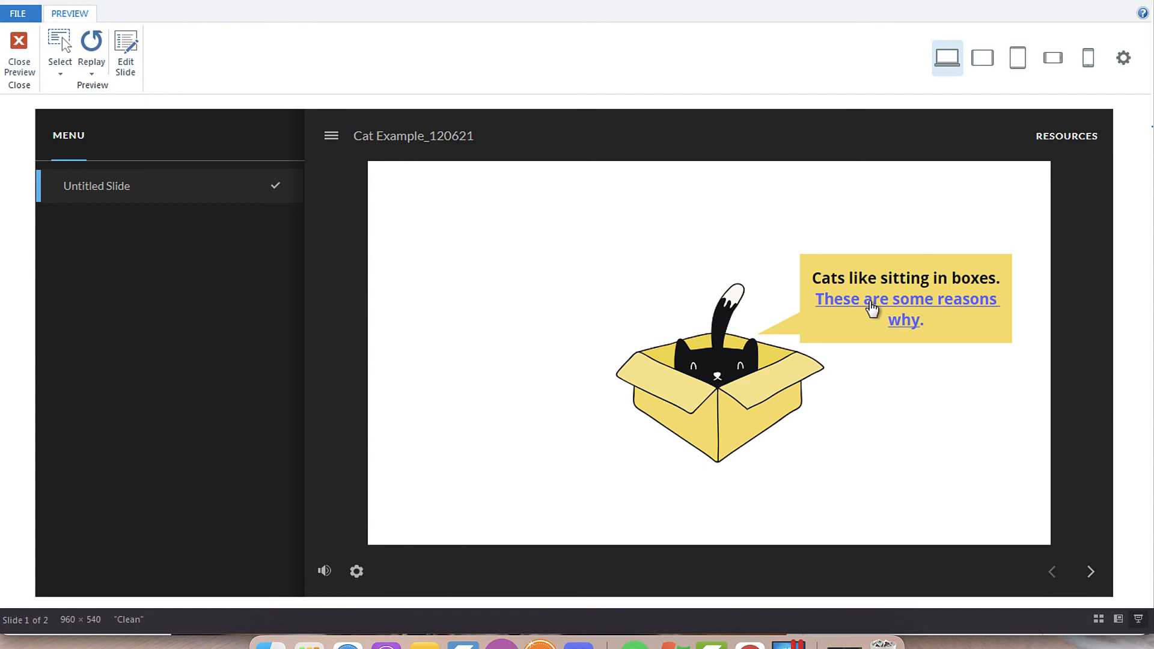
pyautogui.click(872, 298)
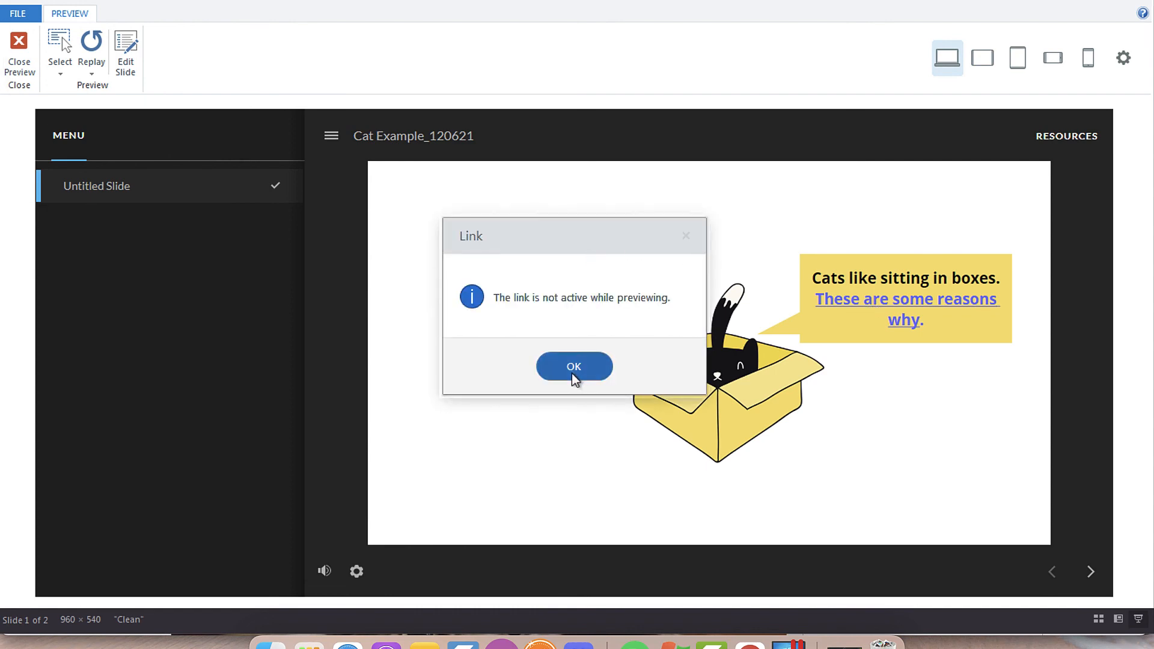
pyautogui.click(575, 365)
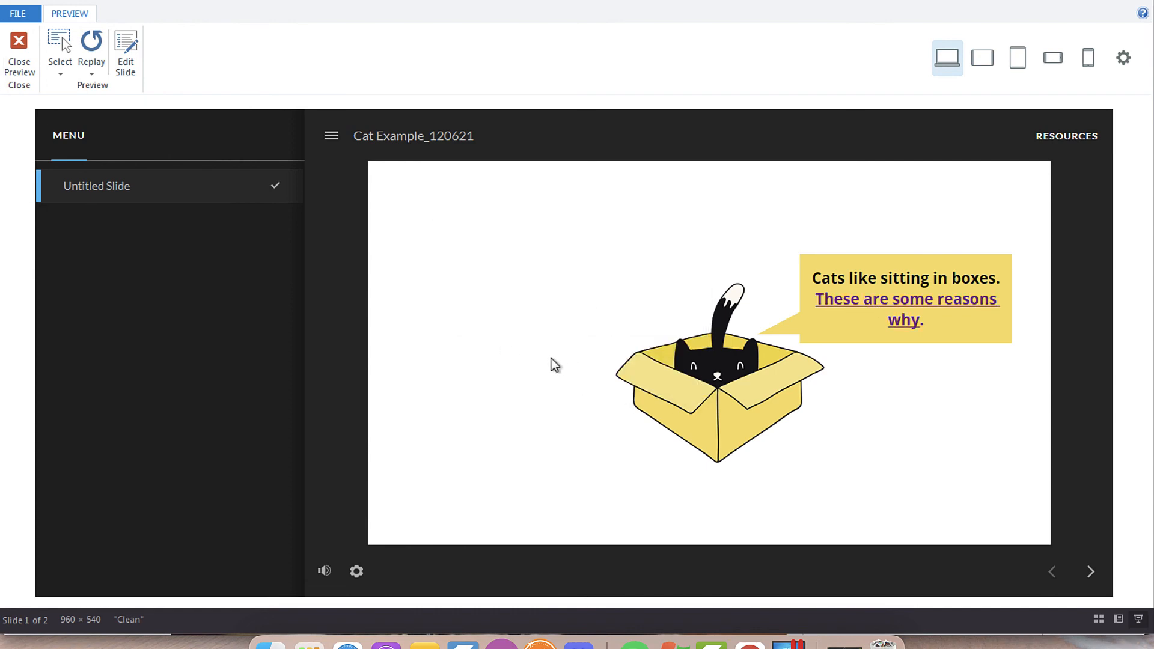
pyautogui.moveTo(245, 239)
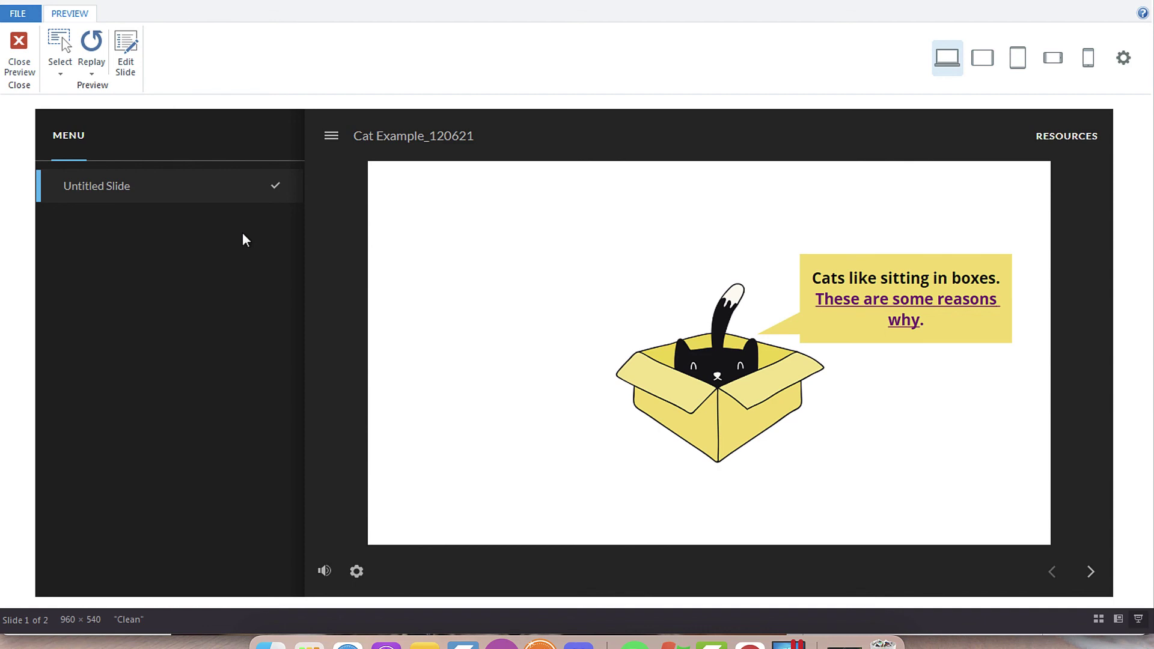
pyautogui.click(18, 43)
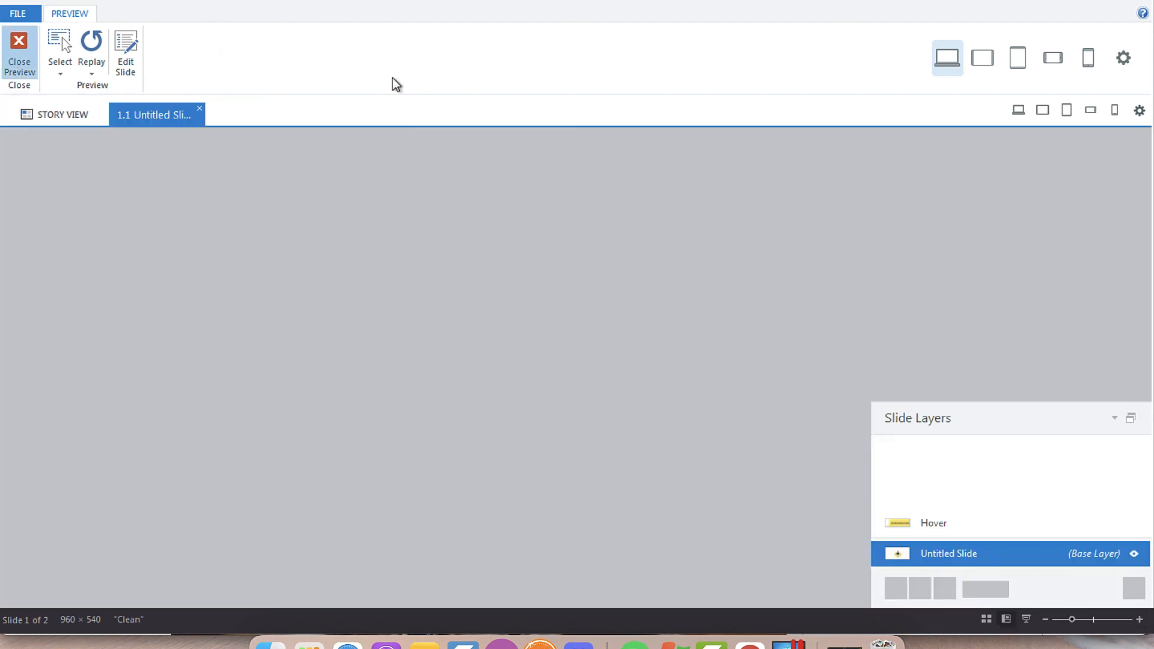
pyautogui.click(19, 47)
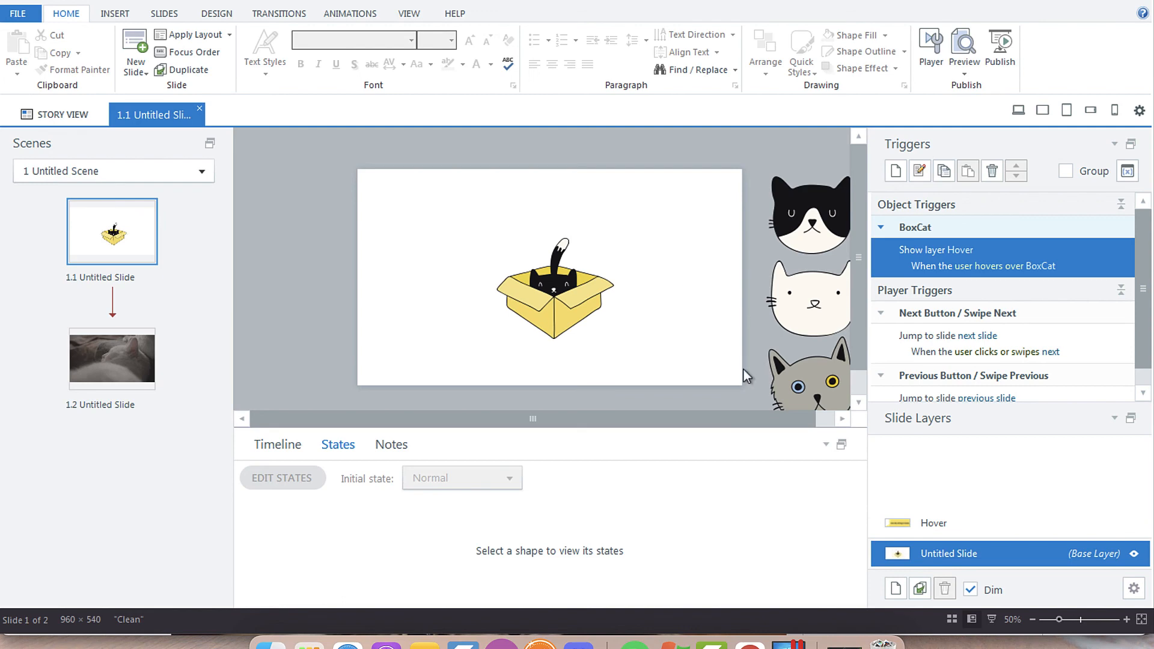